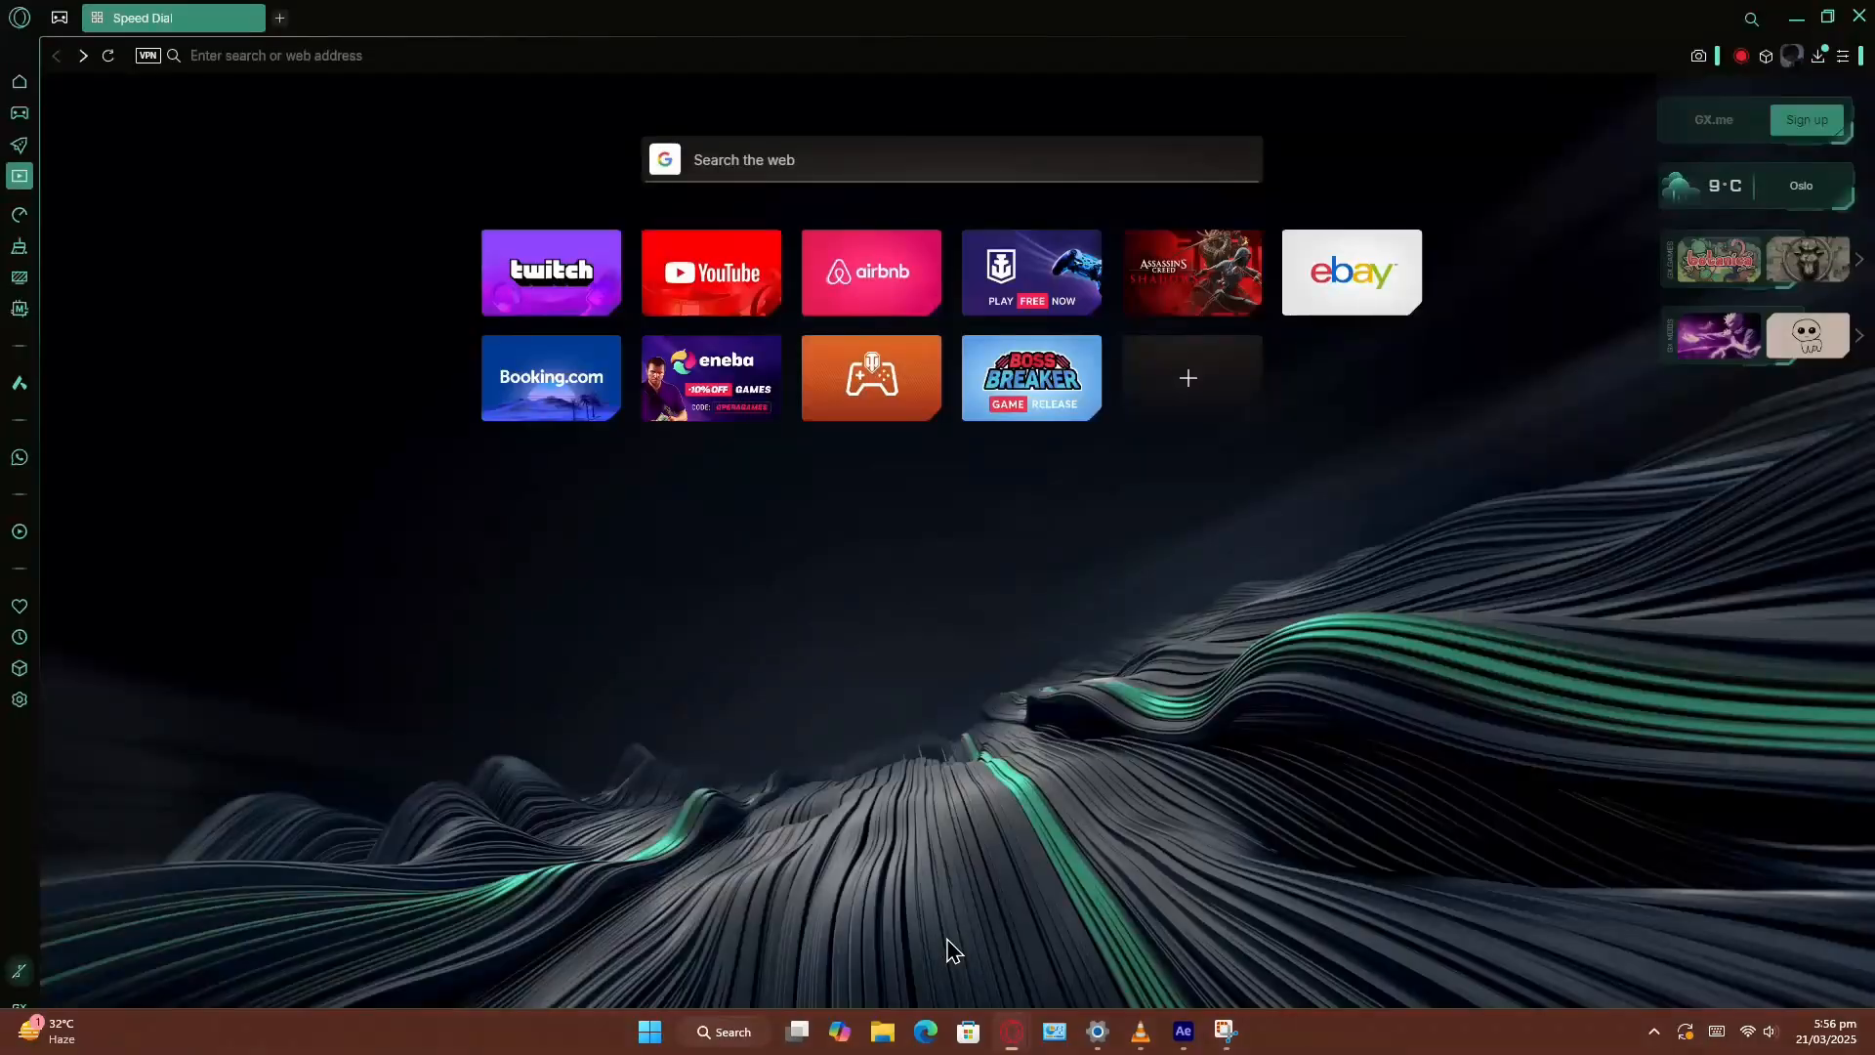
- Search Google for "geolayers 3" from the Opera GX address bar
text(geolayers 3)
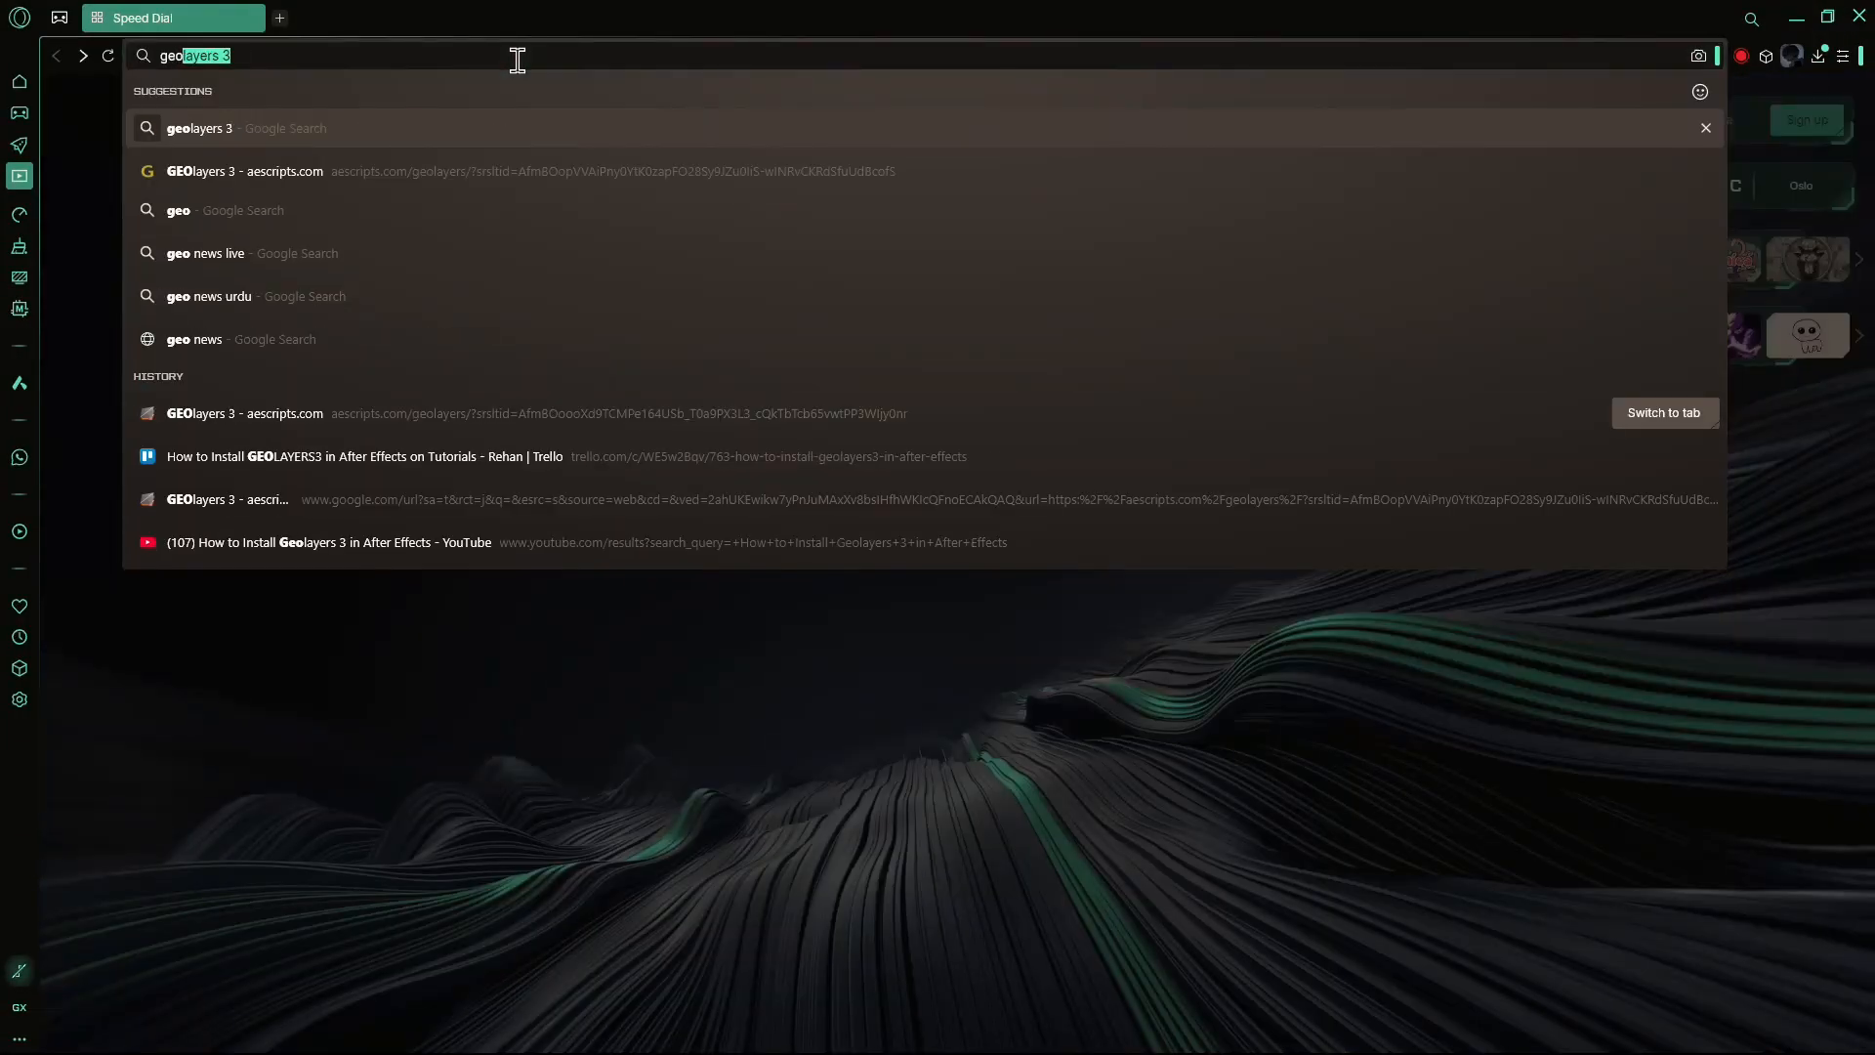
key(Return)
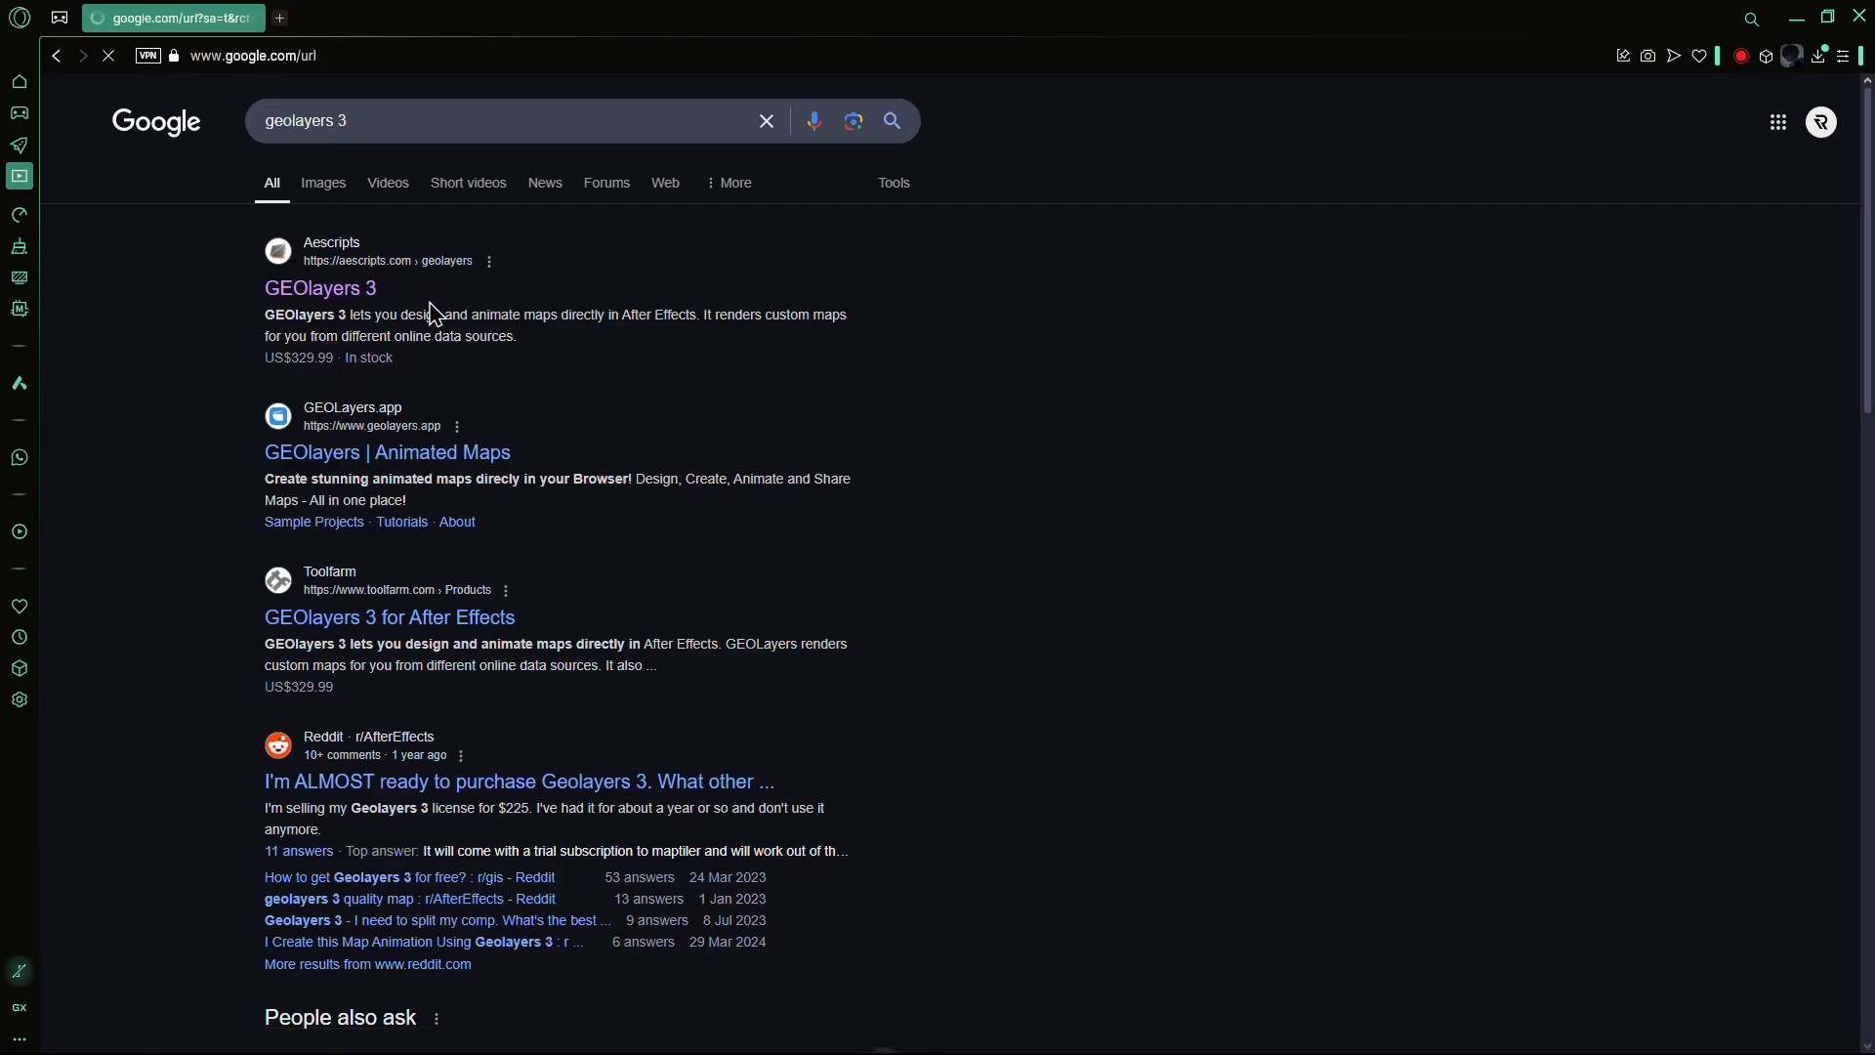
- Download the GEOlayers 3 trial from aescripts and view the zip's contents in WinRAR
click(318, 288)
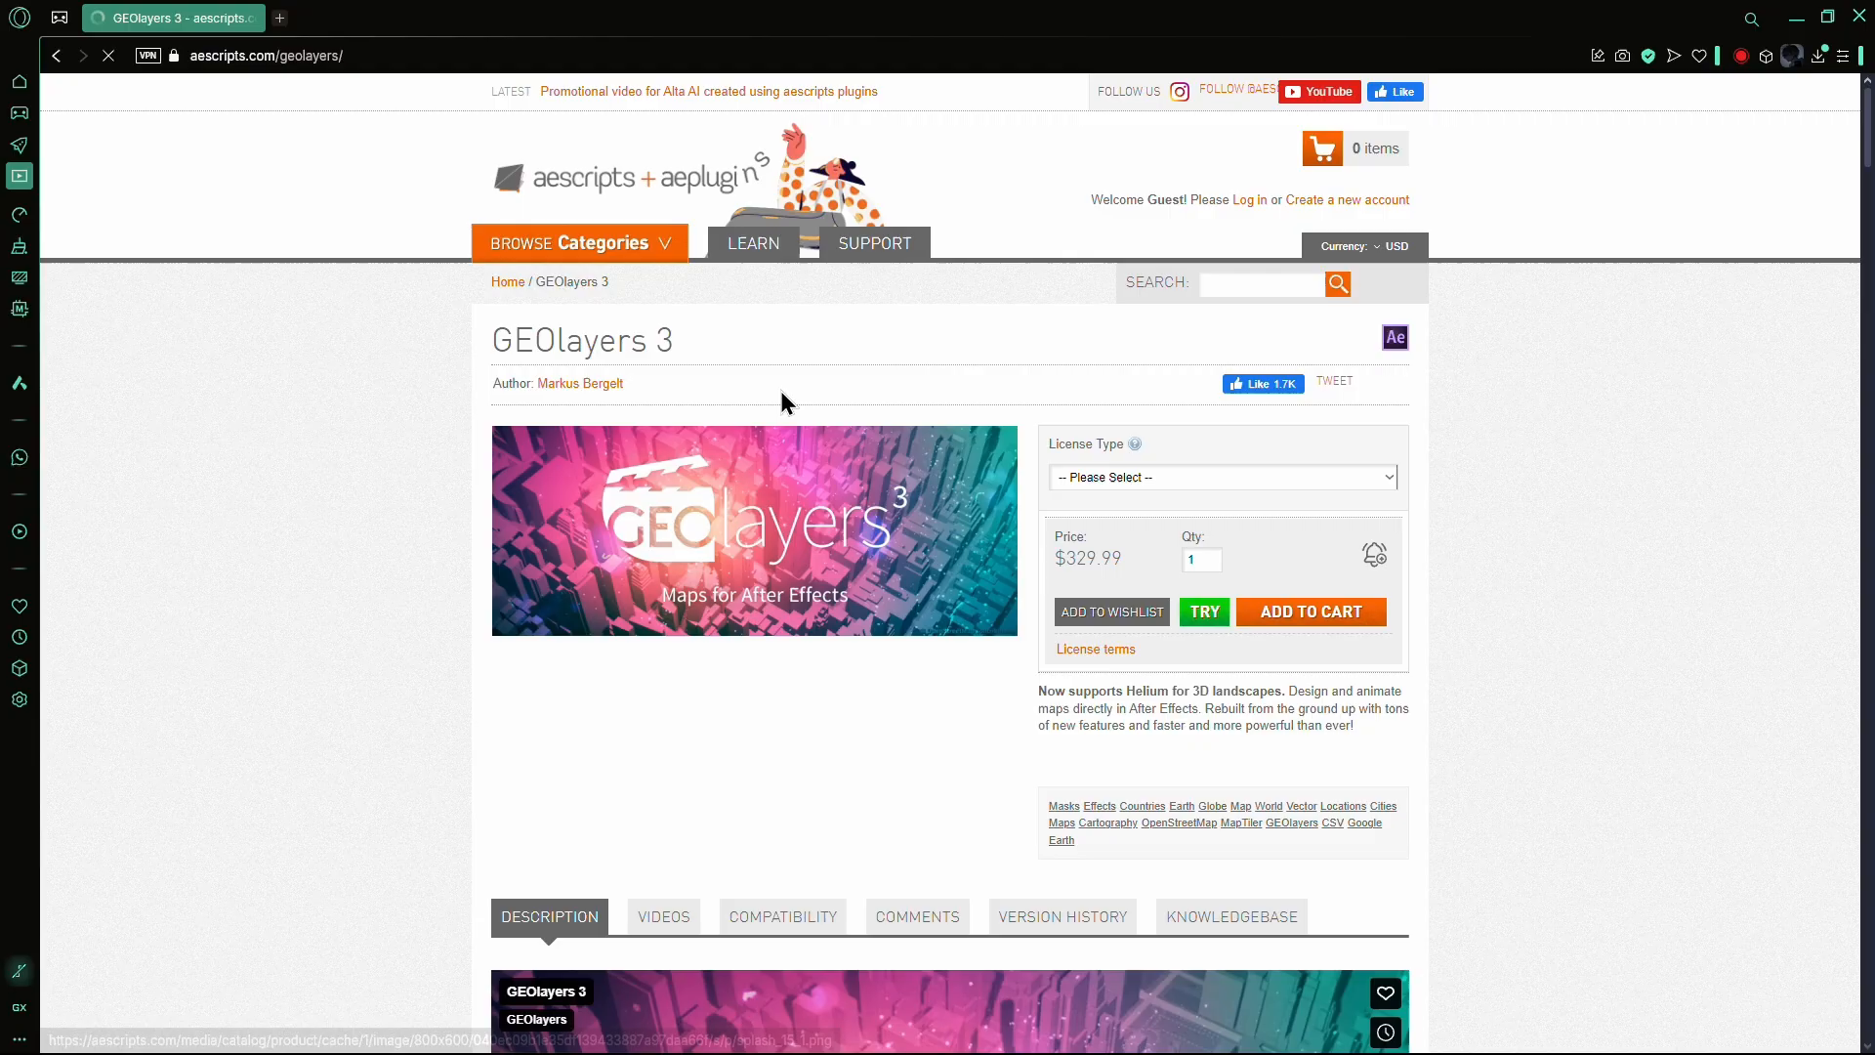
mouse_move(1310, 611)
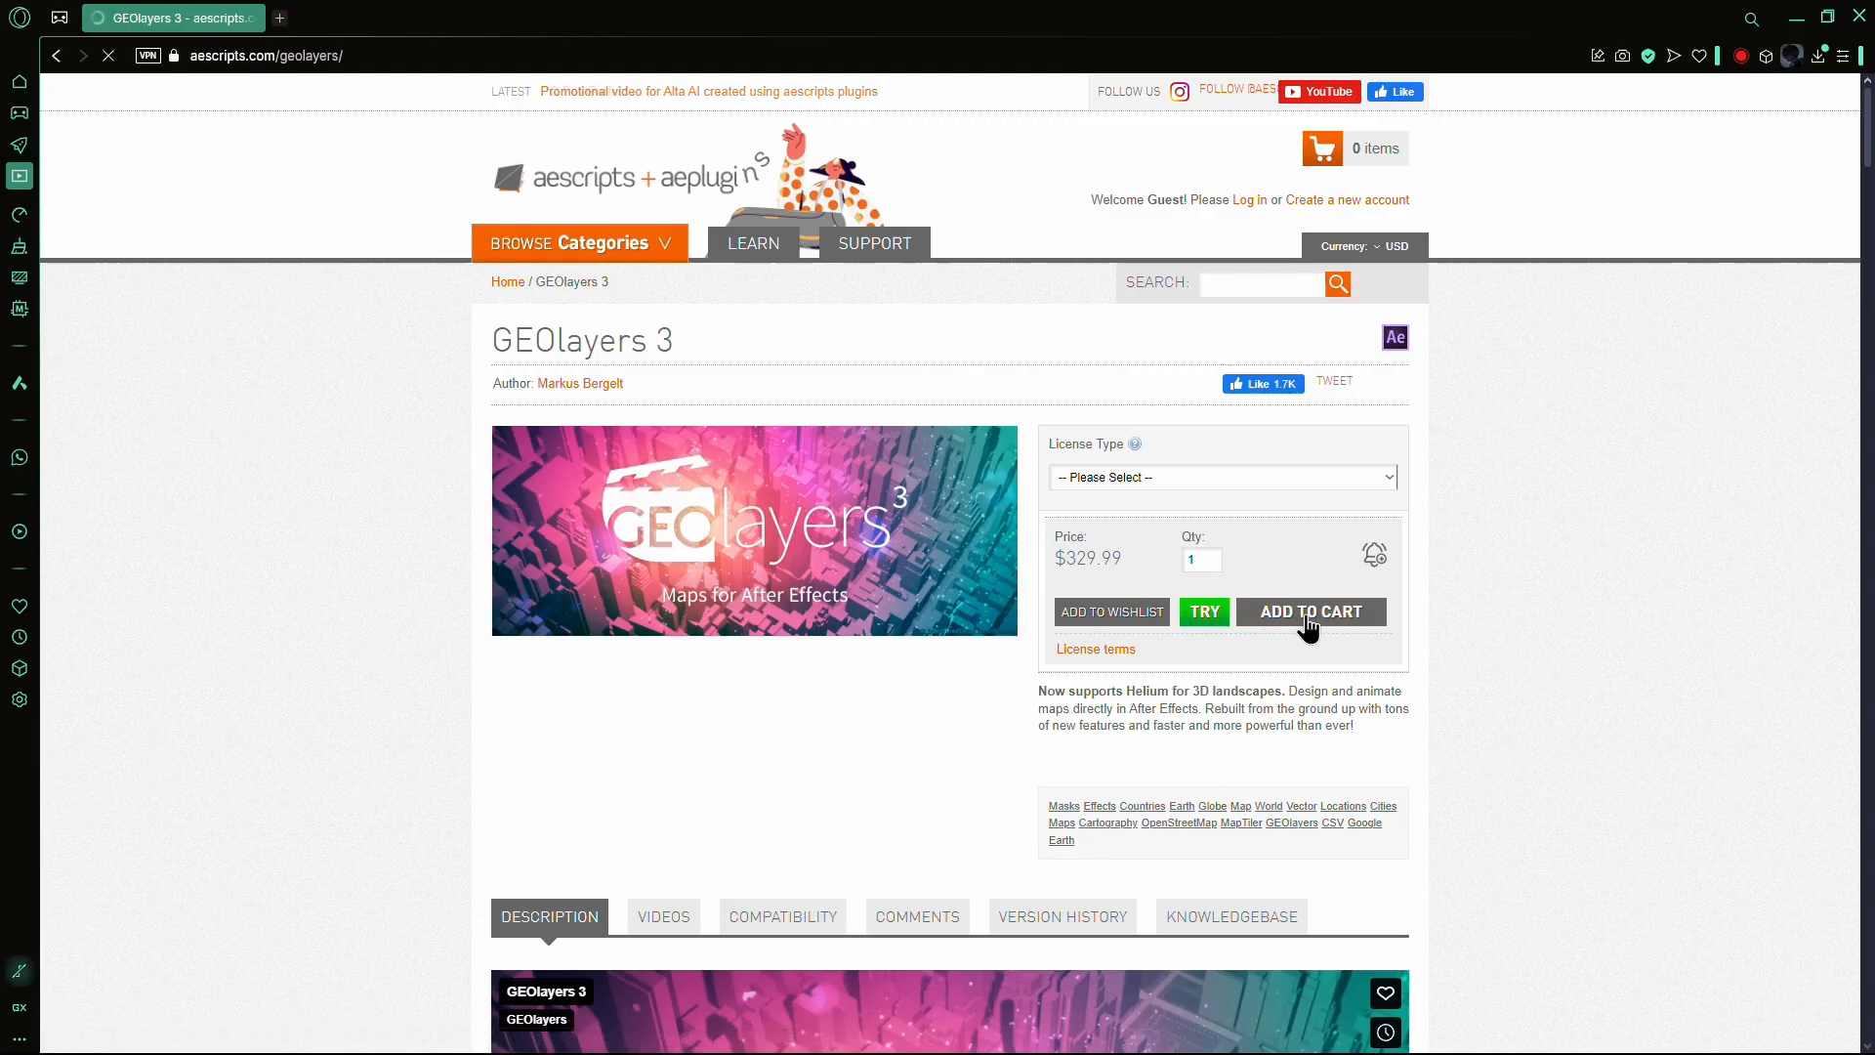
mouse_move(1205, 611)
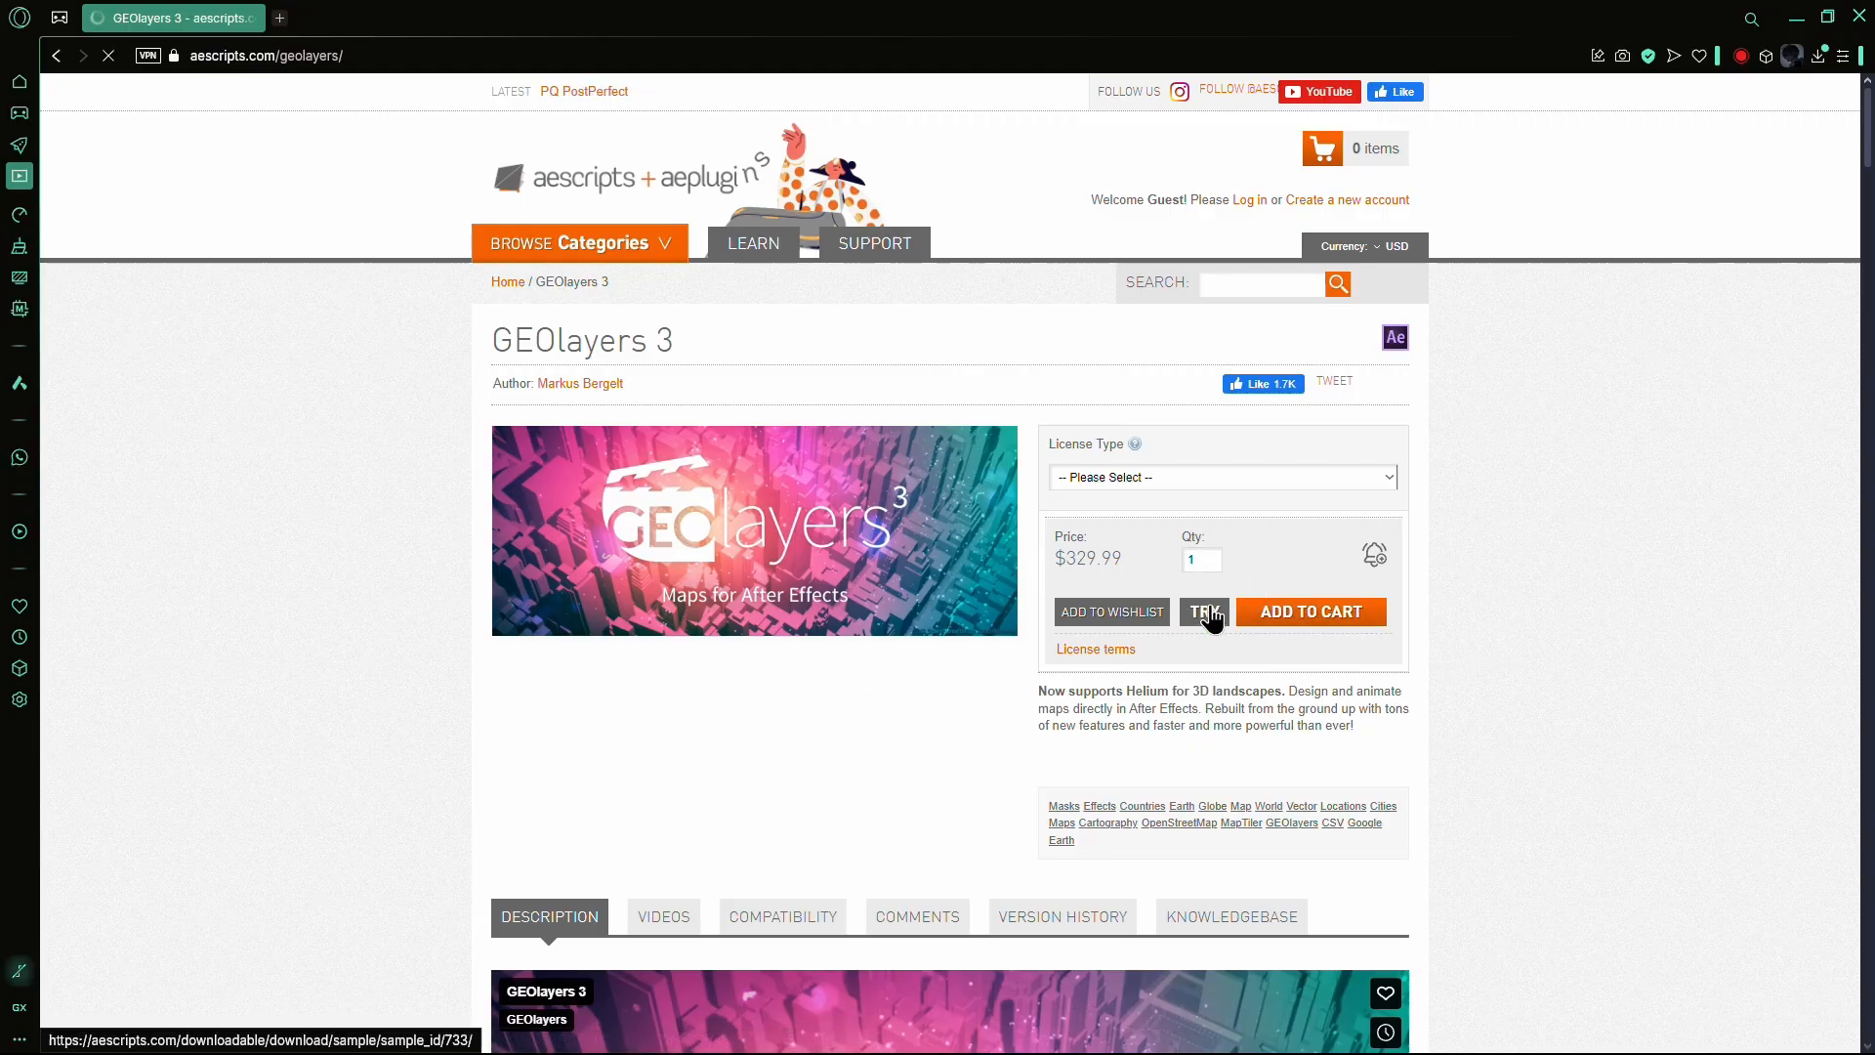
click(1203, 611)
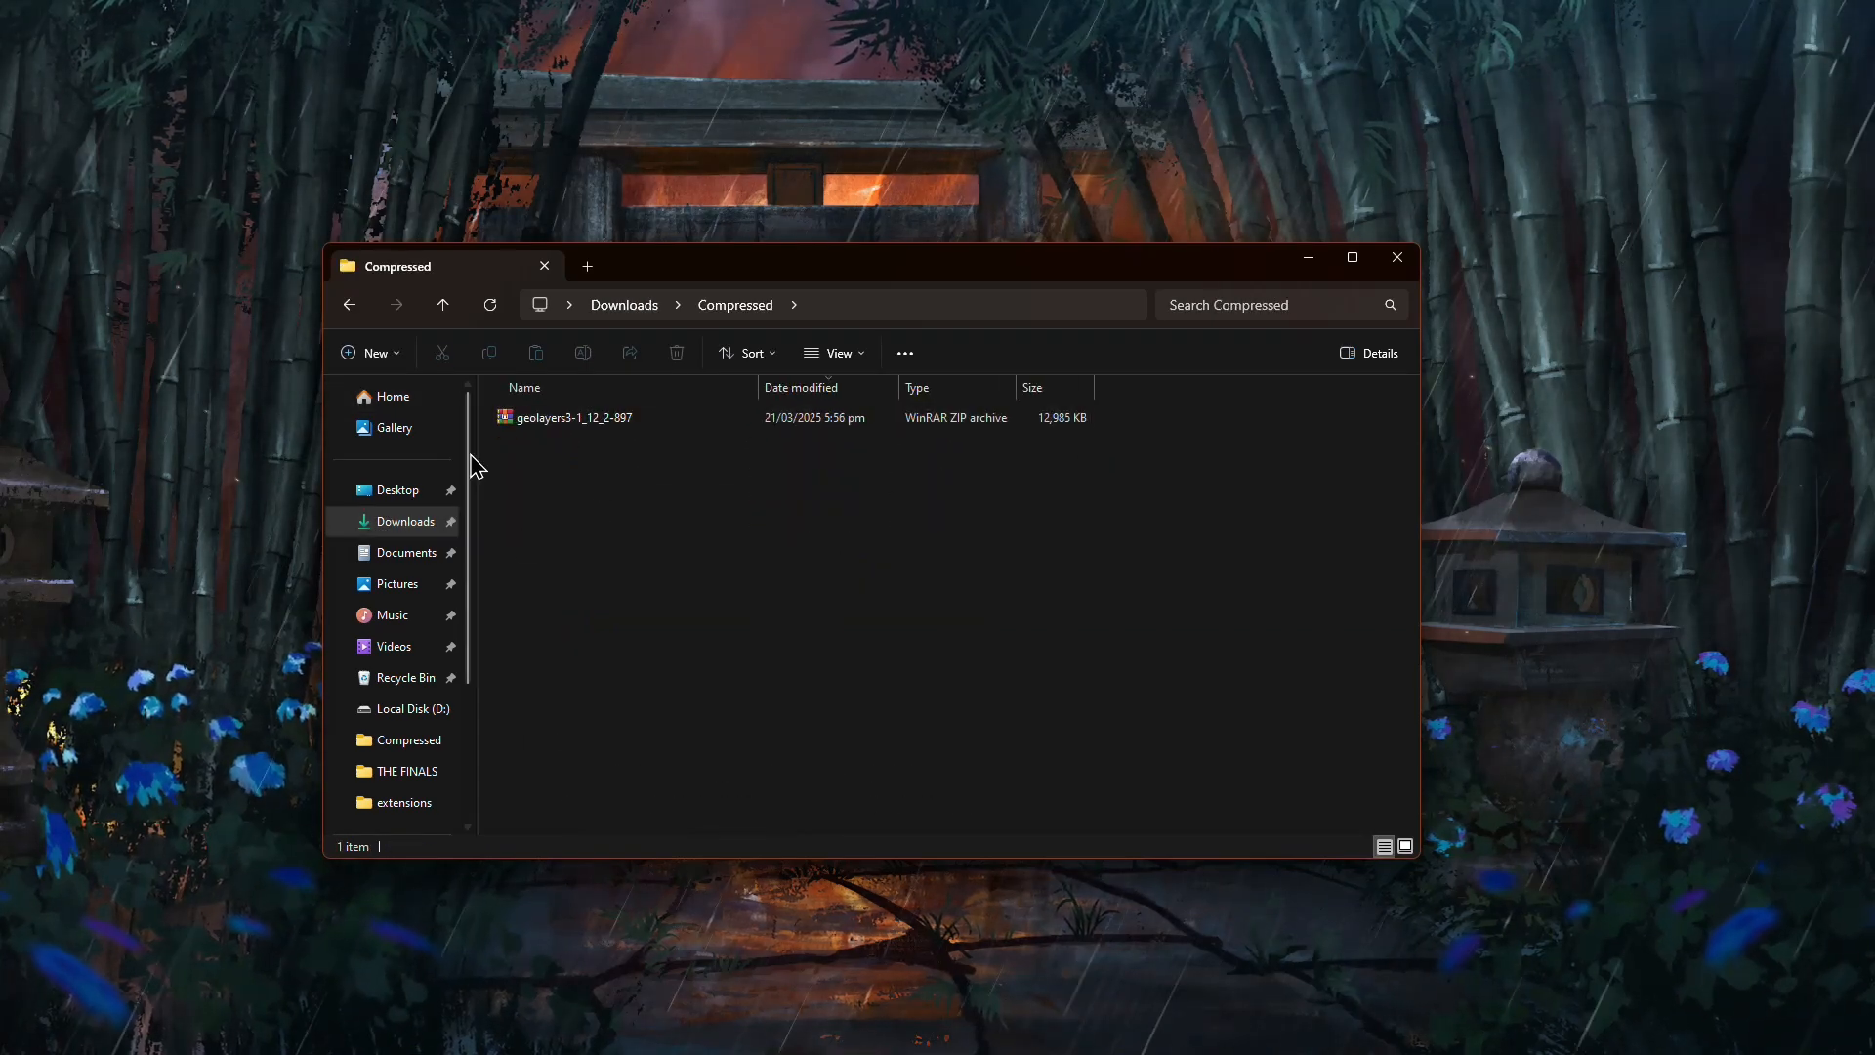
click(586, 418)
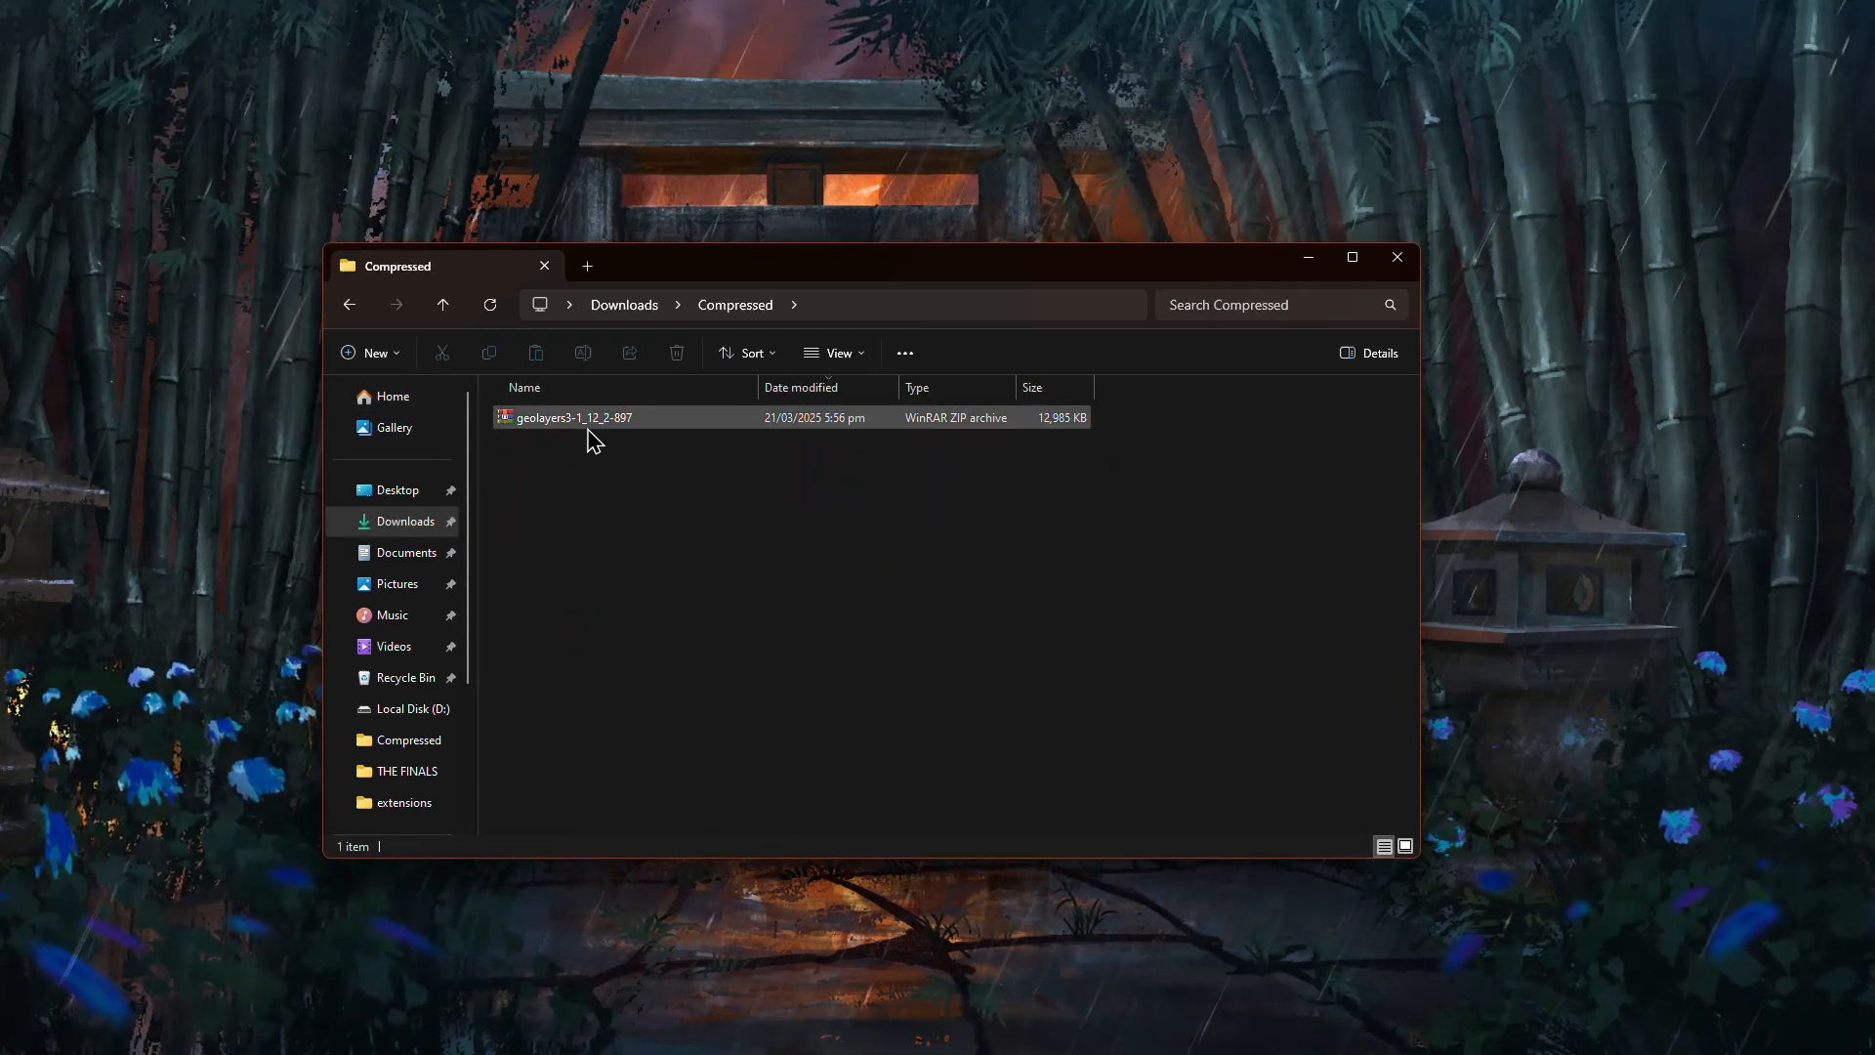
double_click(571, 418)
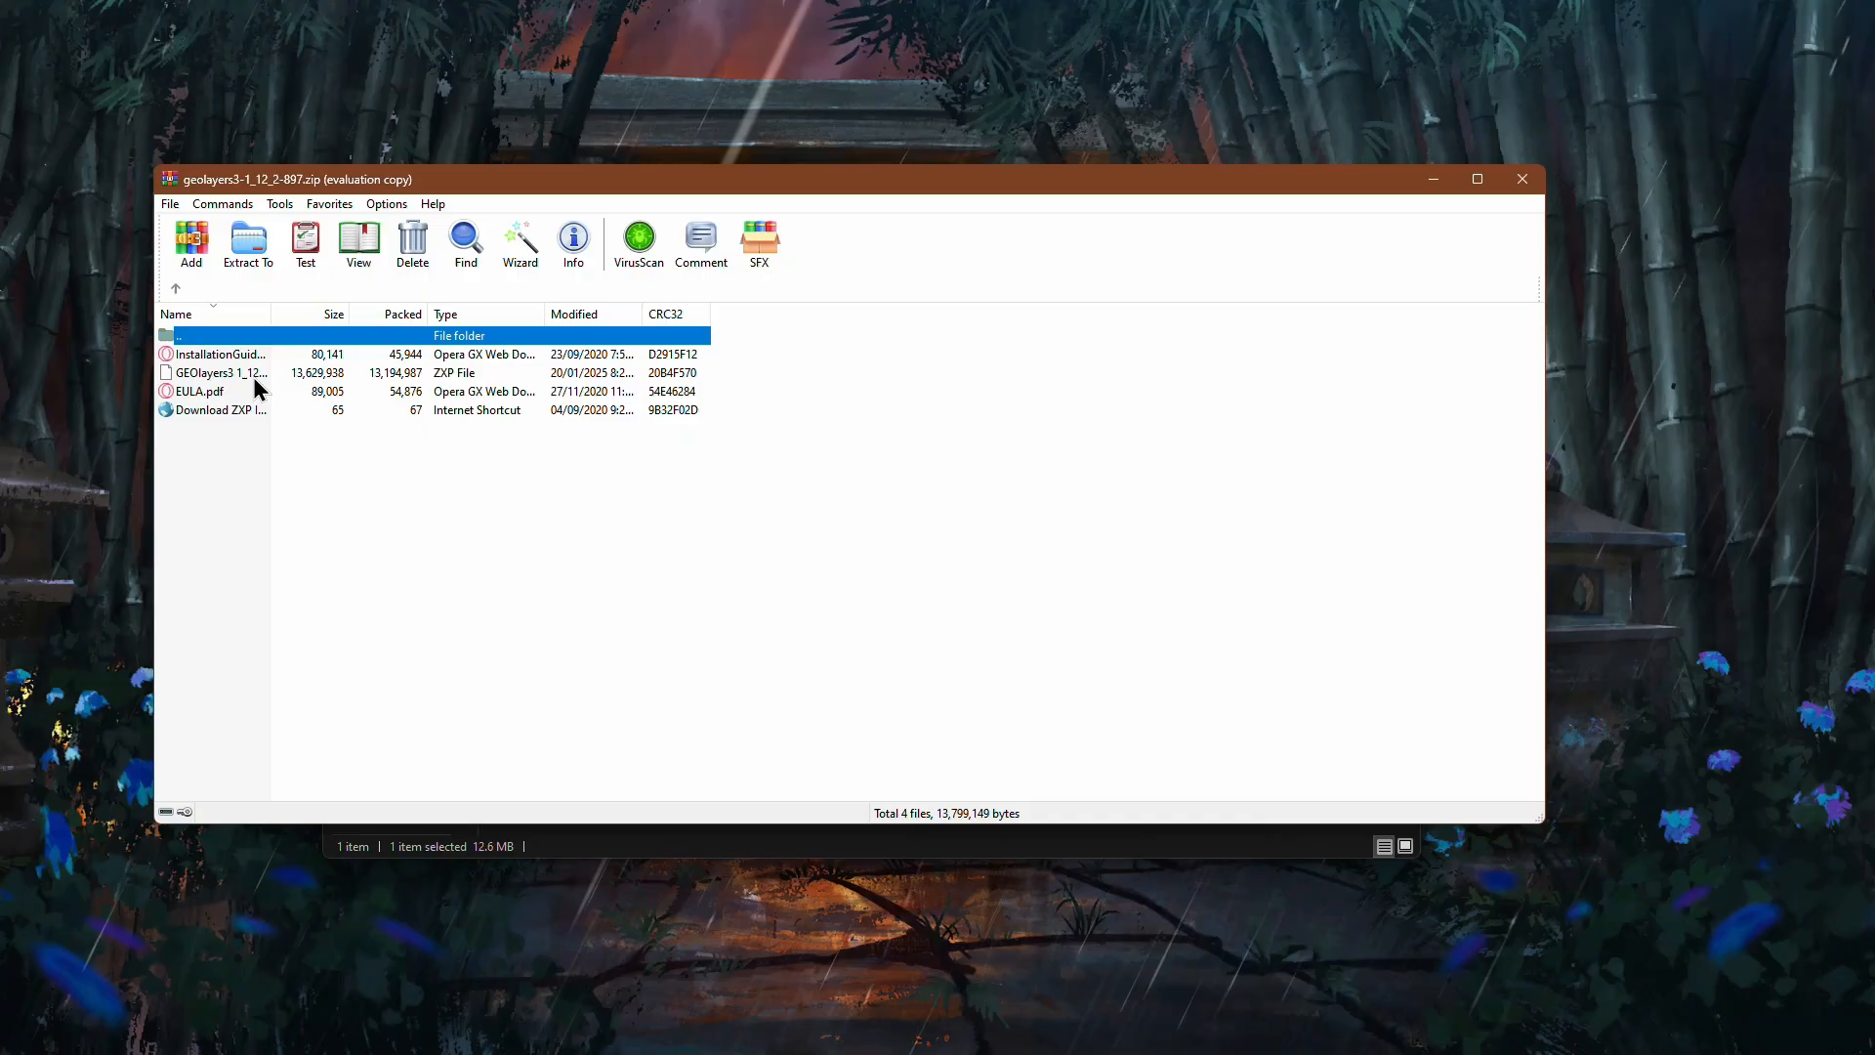
- Extract the GEOlayers3 ZXP package from the archive into the Compressed folder
right_click(215, 371)
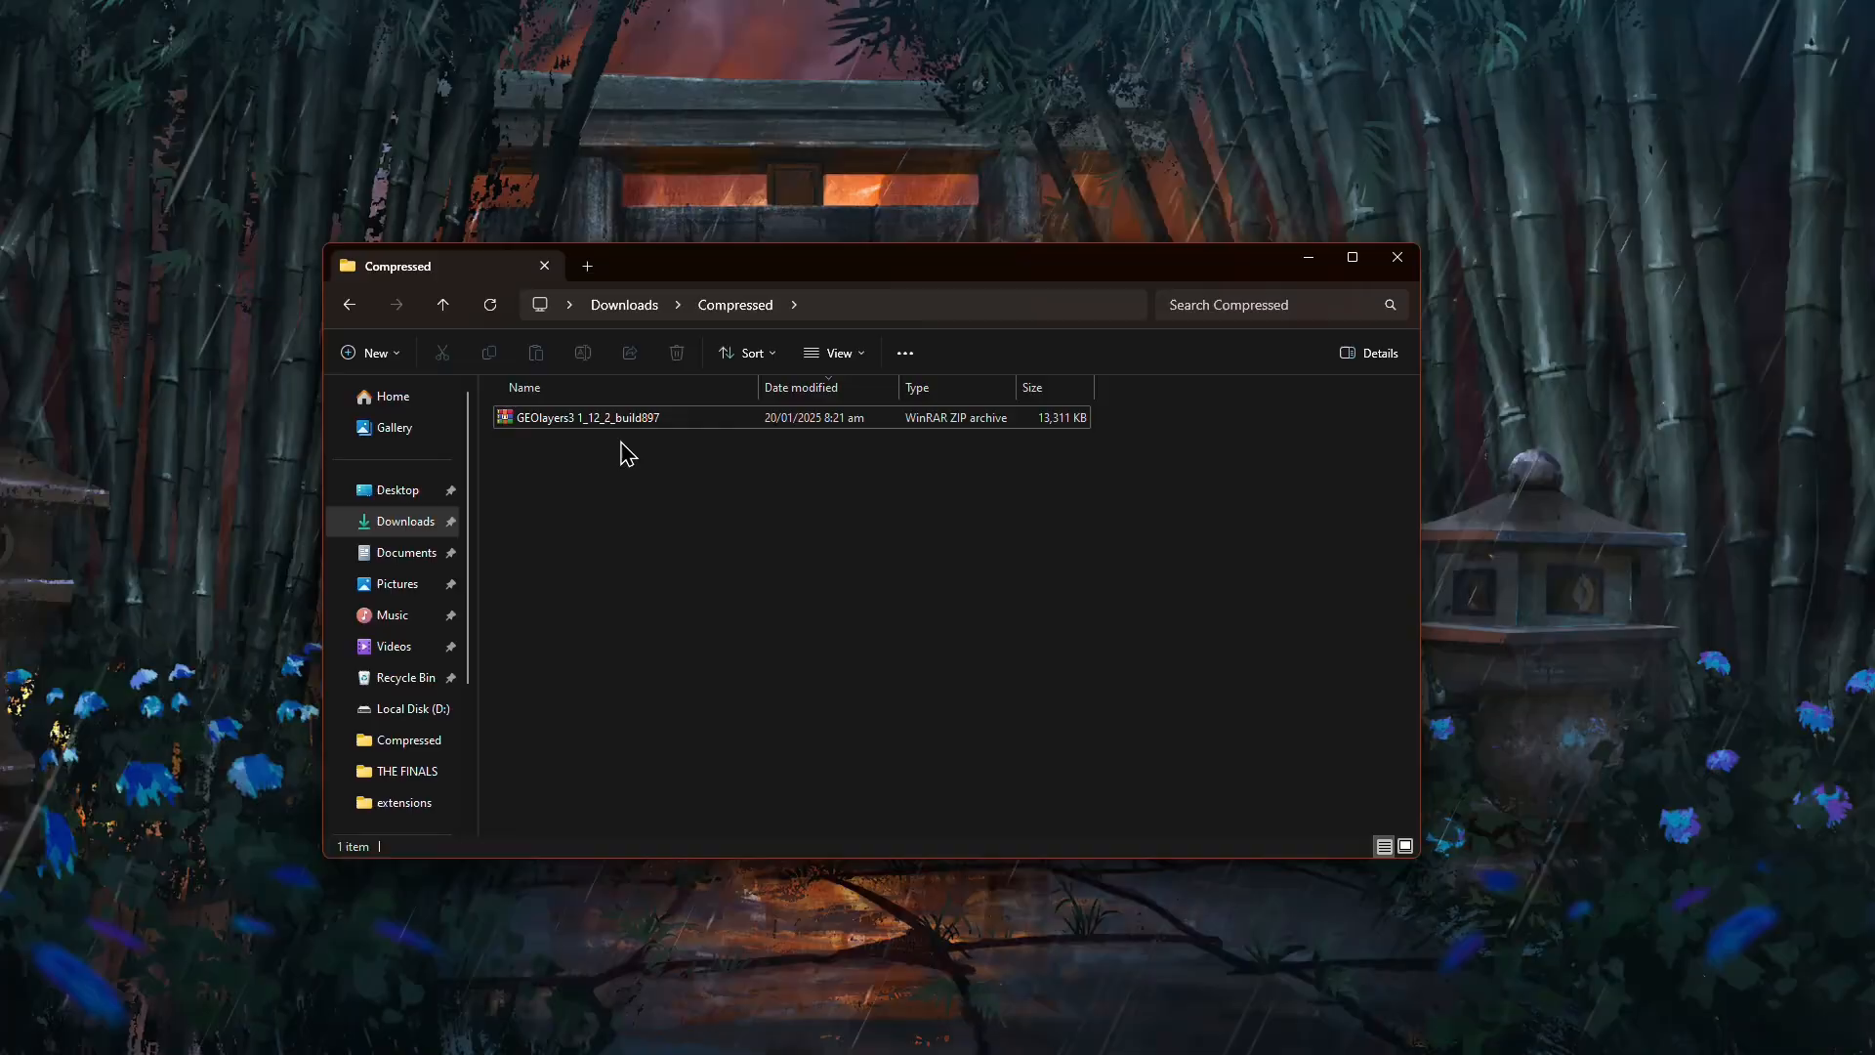
- Extract the GEOlayers3 zip into its own GEOlayers3 1_12_2_build897 folder and select it
right_click(585, 416)
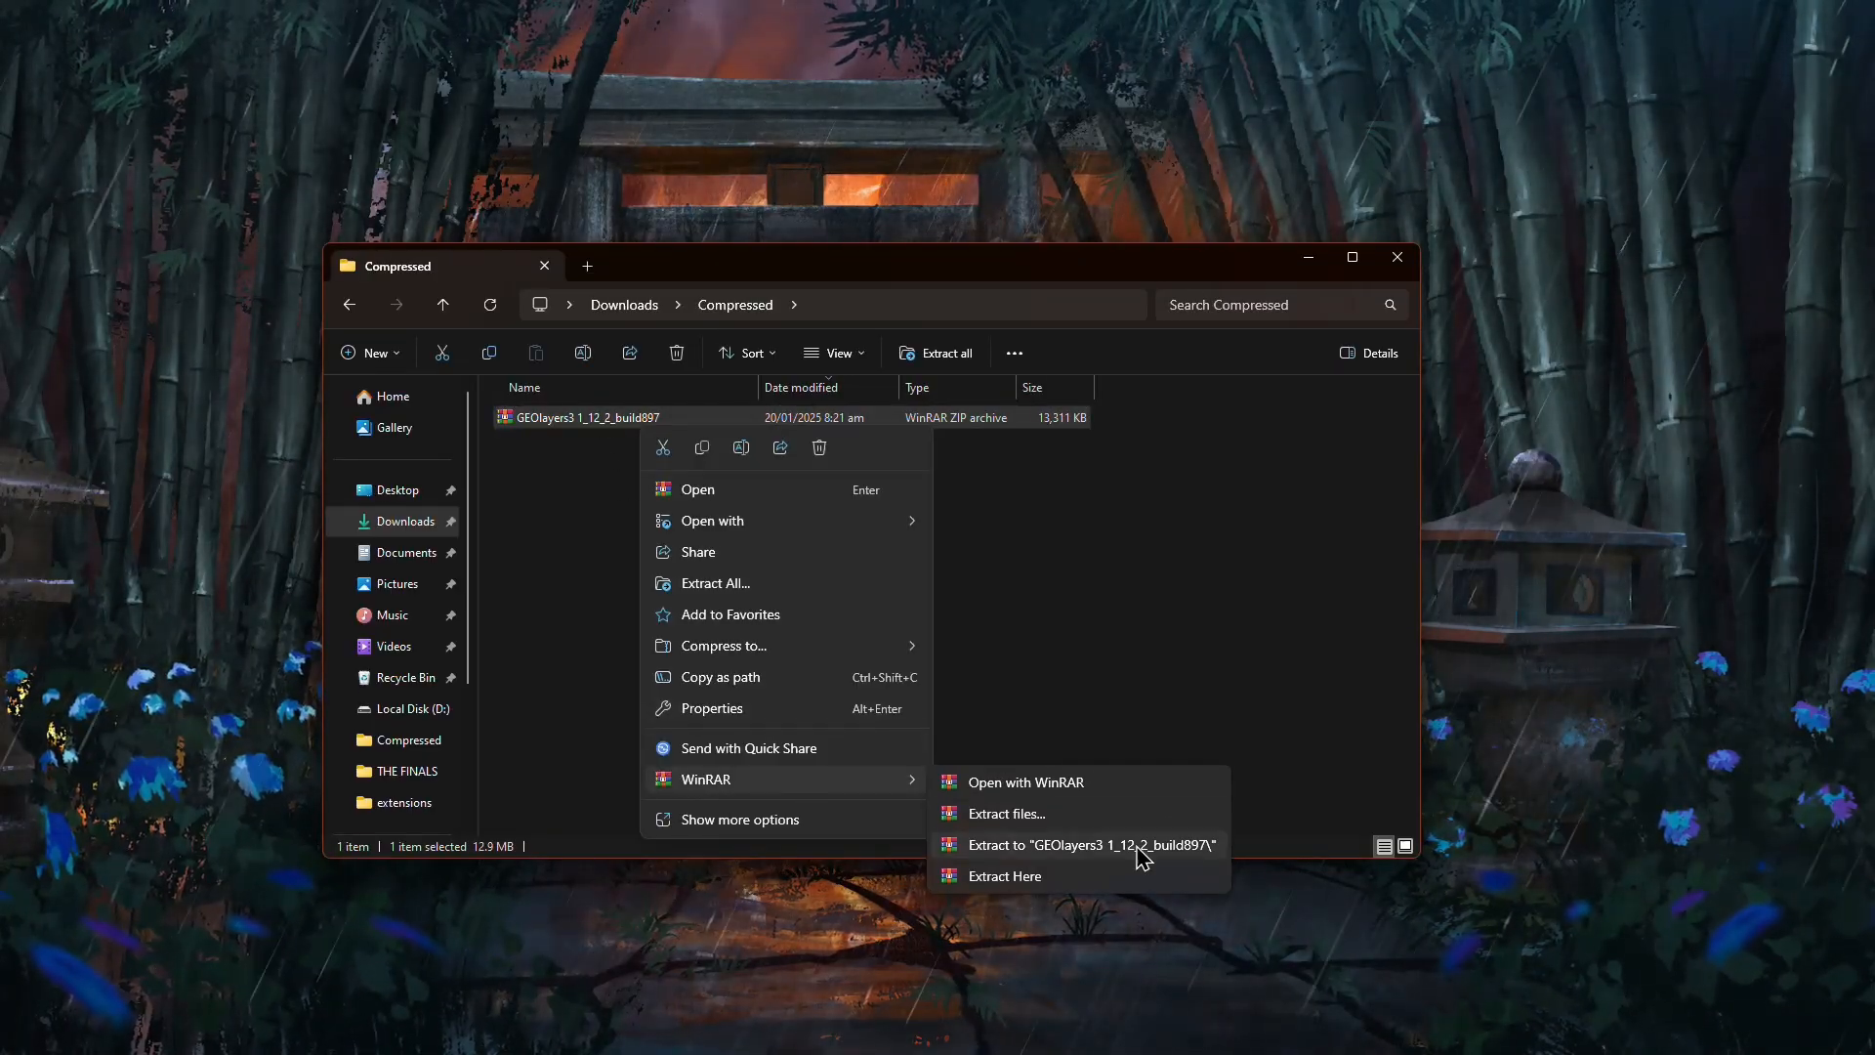
mouse_move(1080, 851)
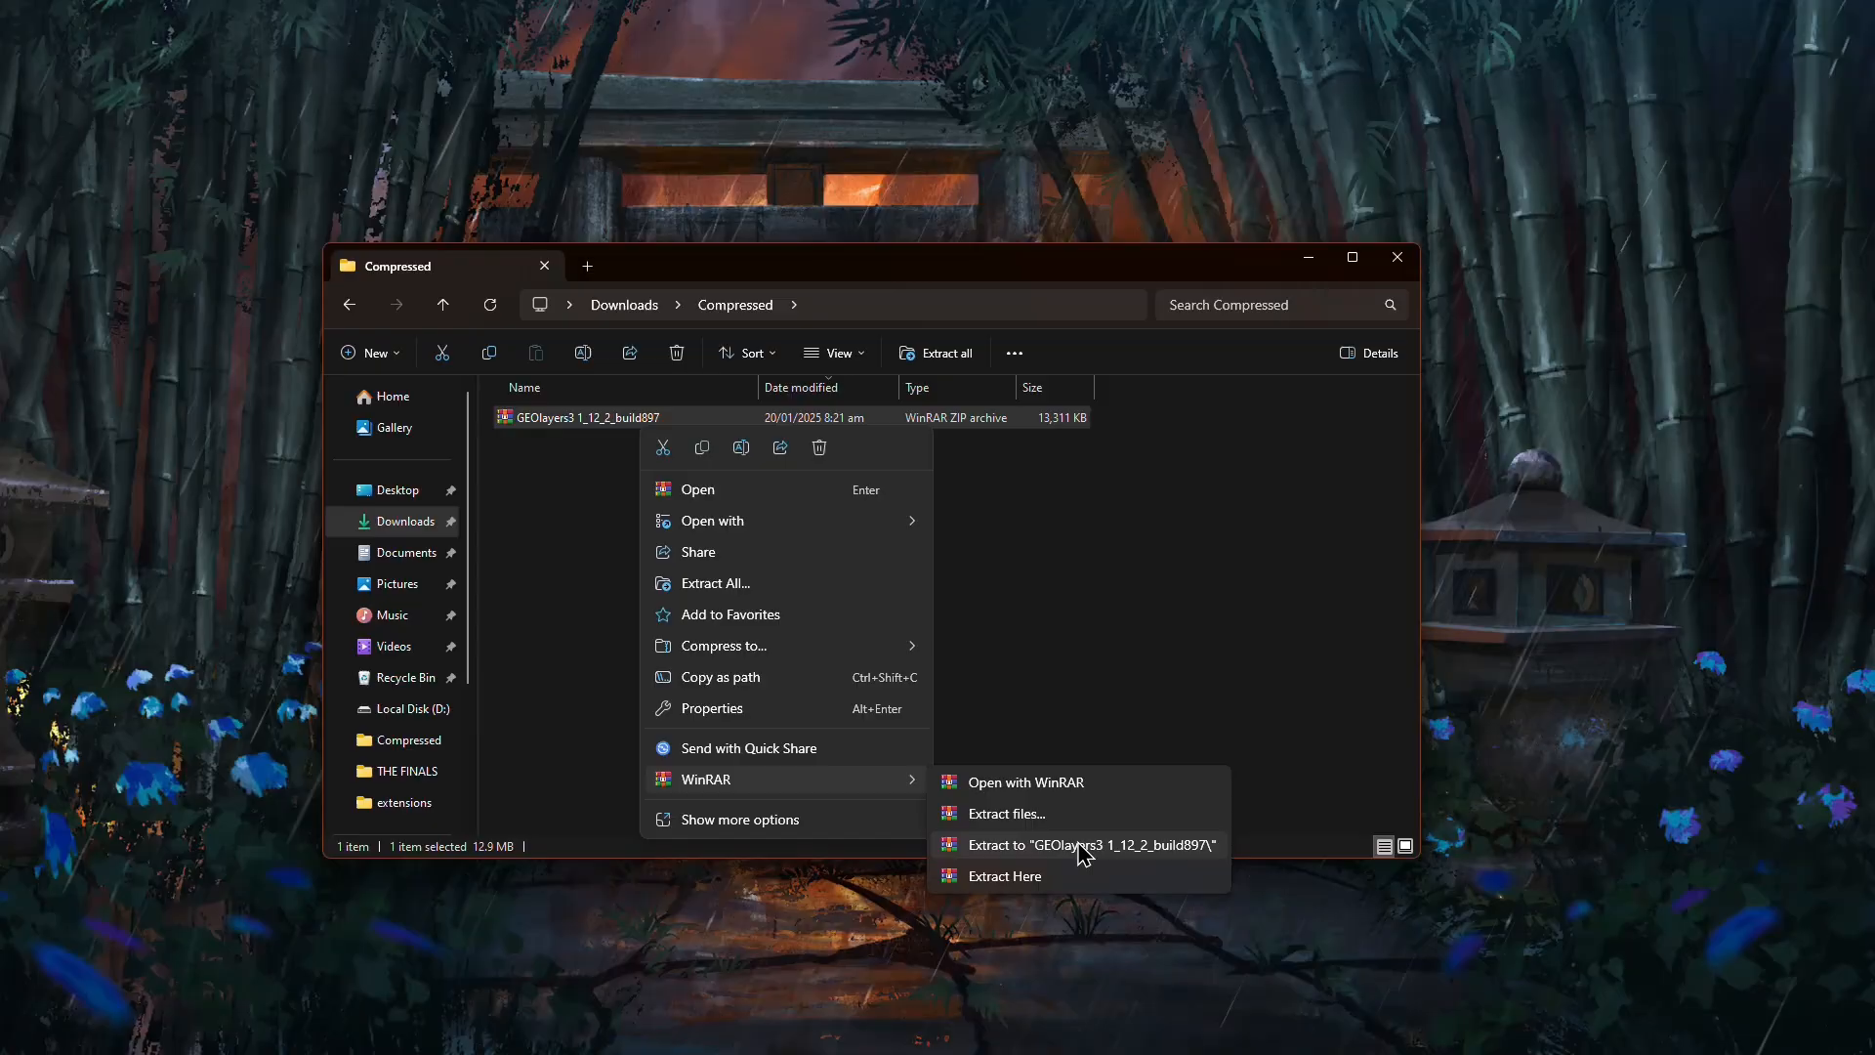
click(1080, 844)
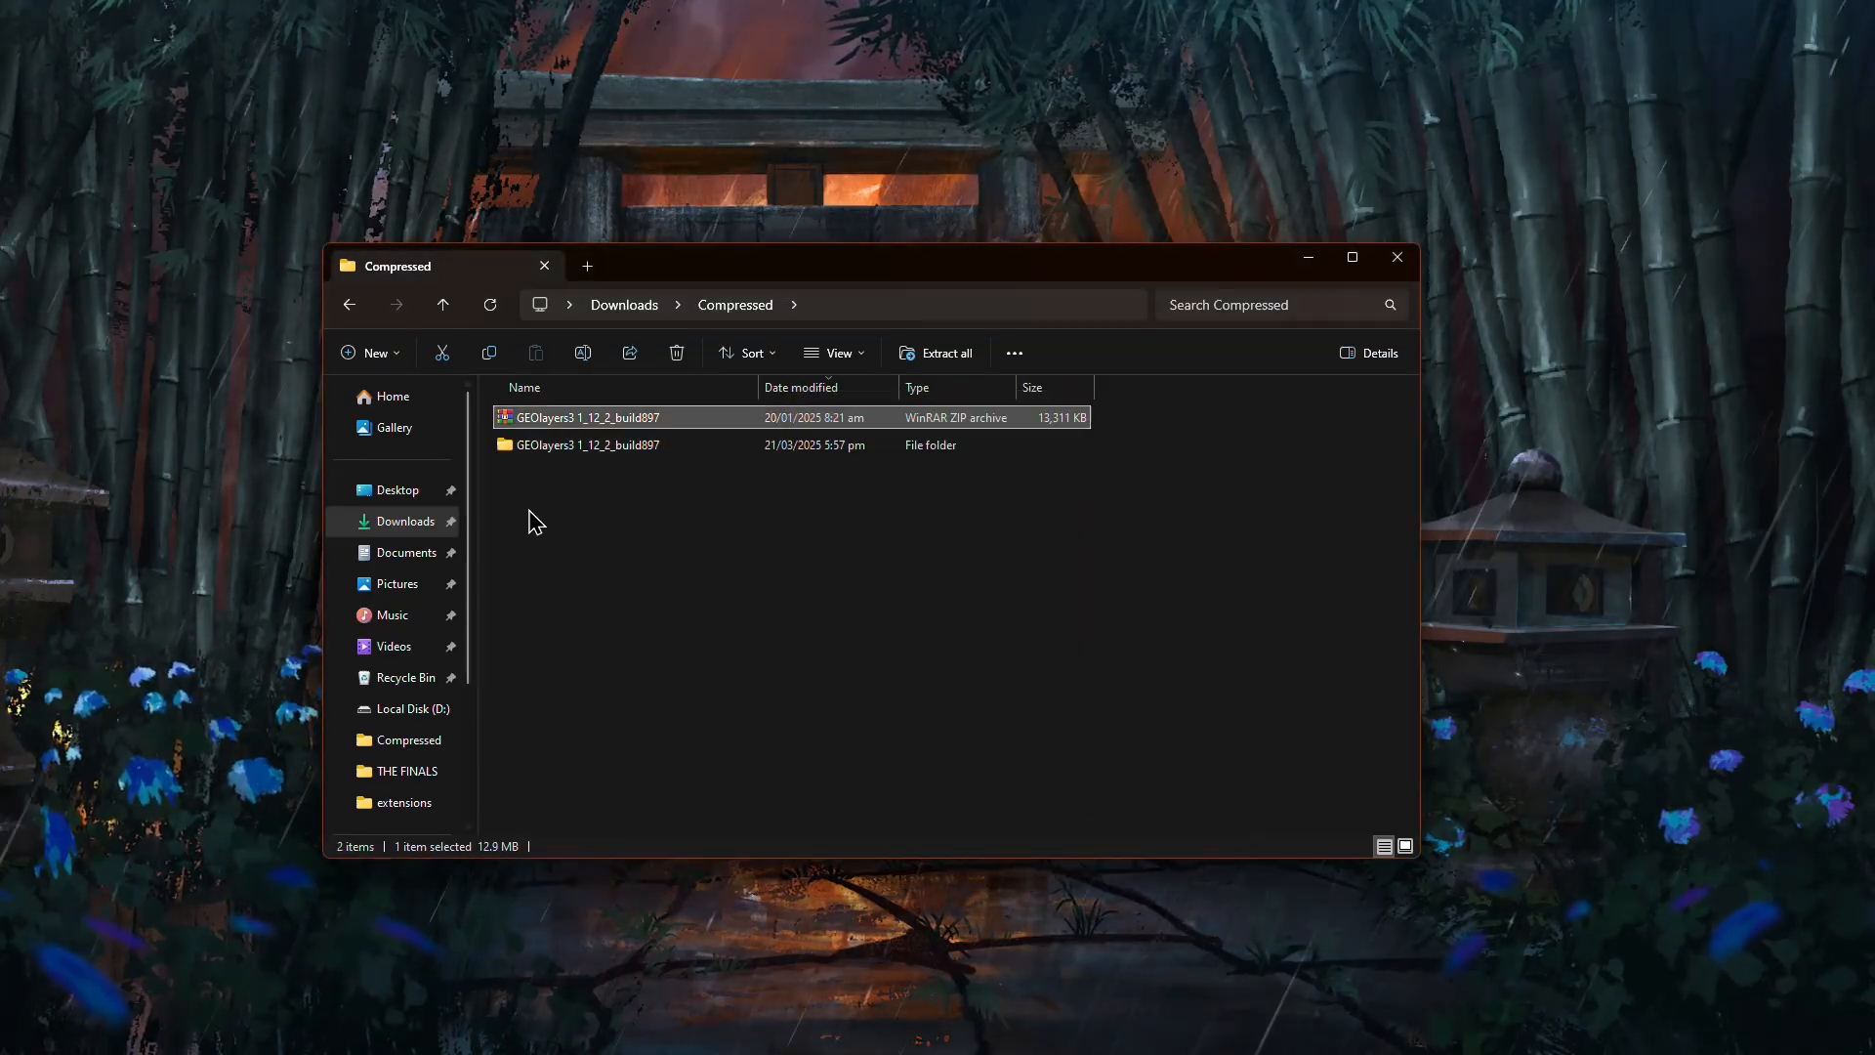
click(587, 444)
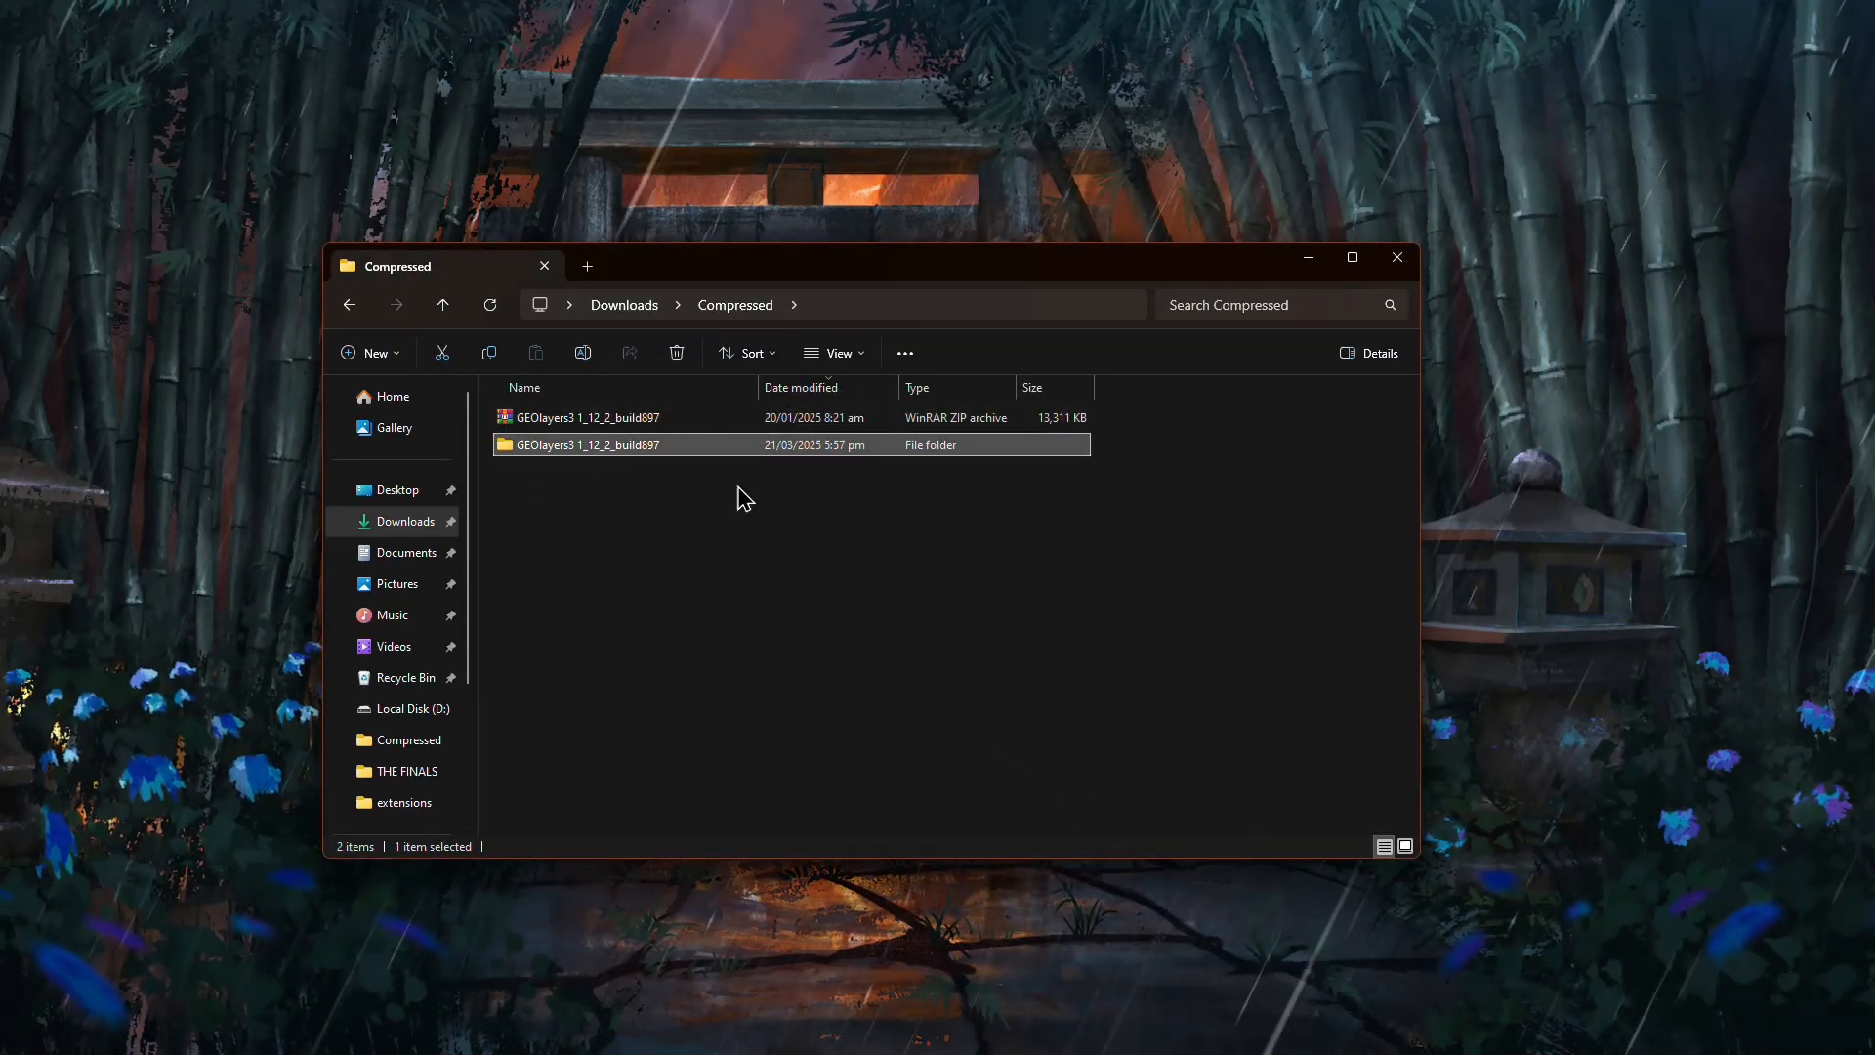
mouse_move(492, 514)
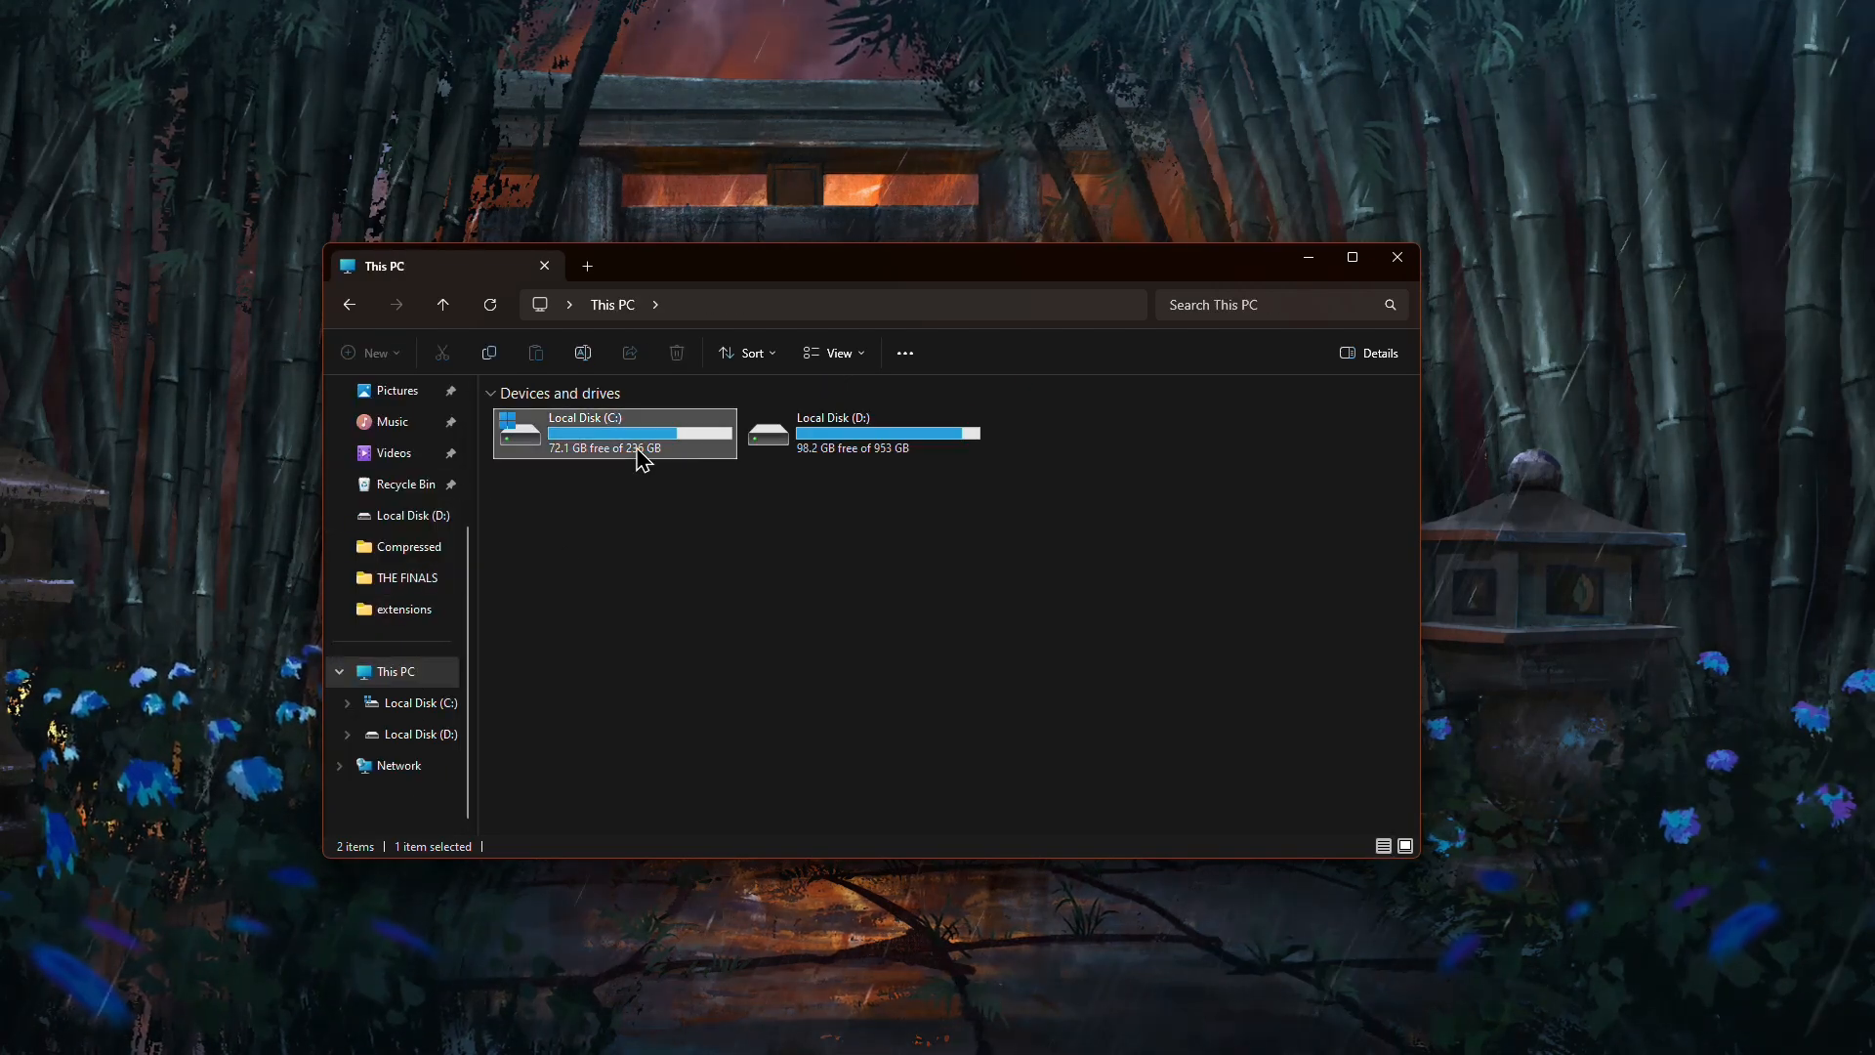
- Place the GEOlayers3 folder in C: > Program Files (x86) > Common Files > Adobe > CEP > extensions
double_click(611, 434)
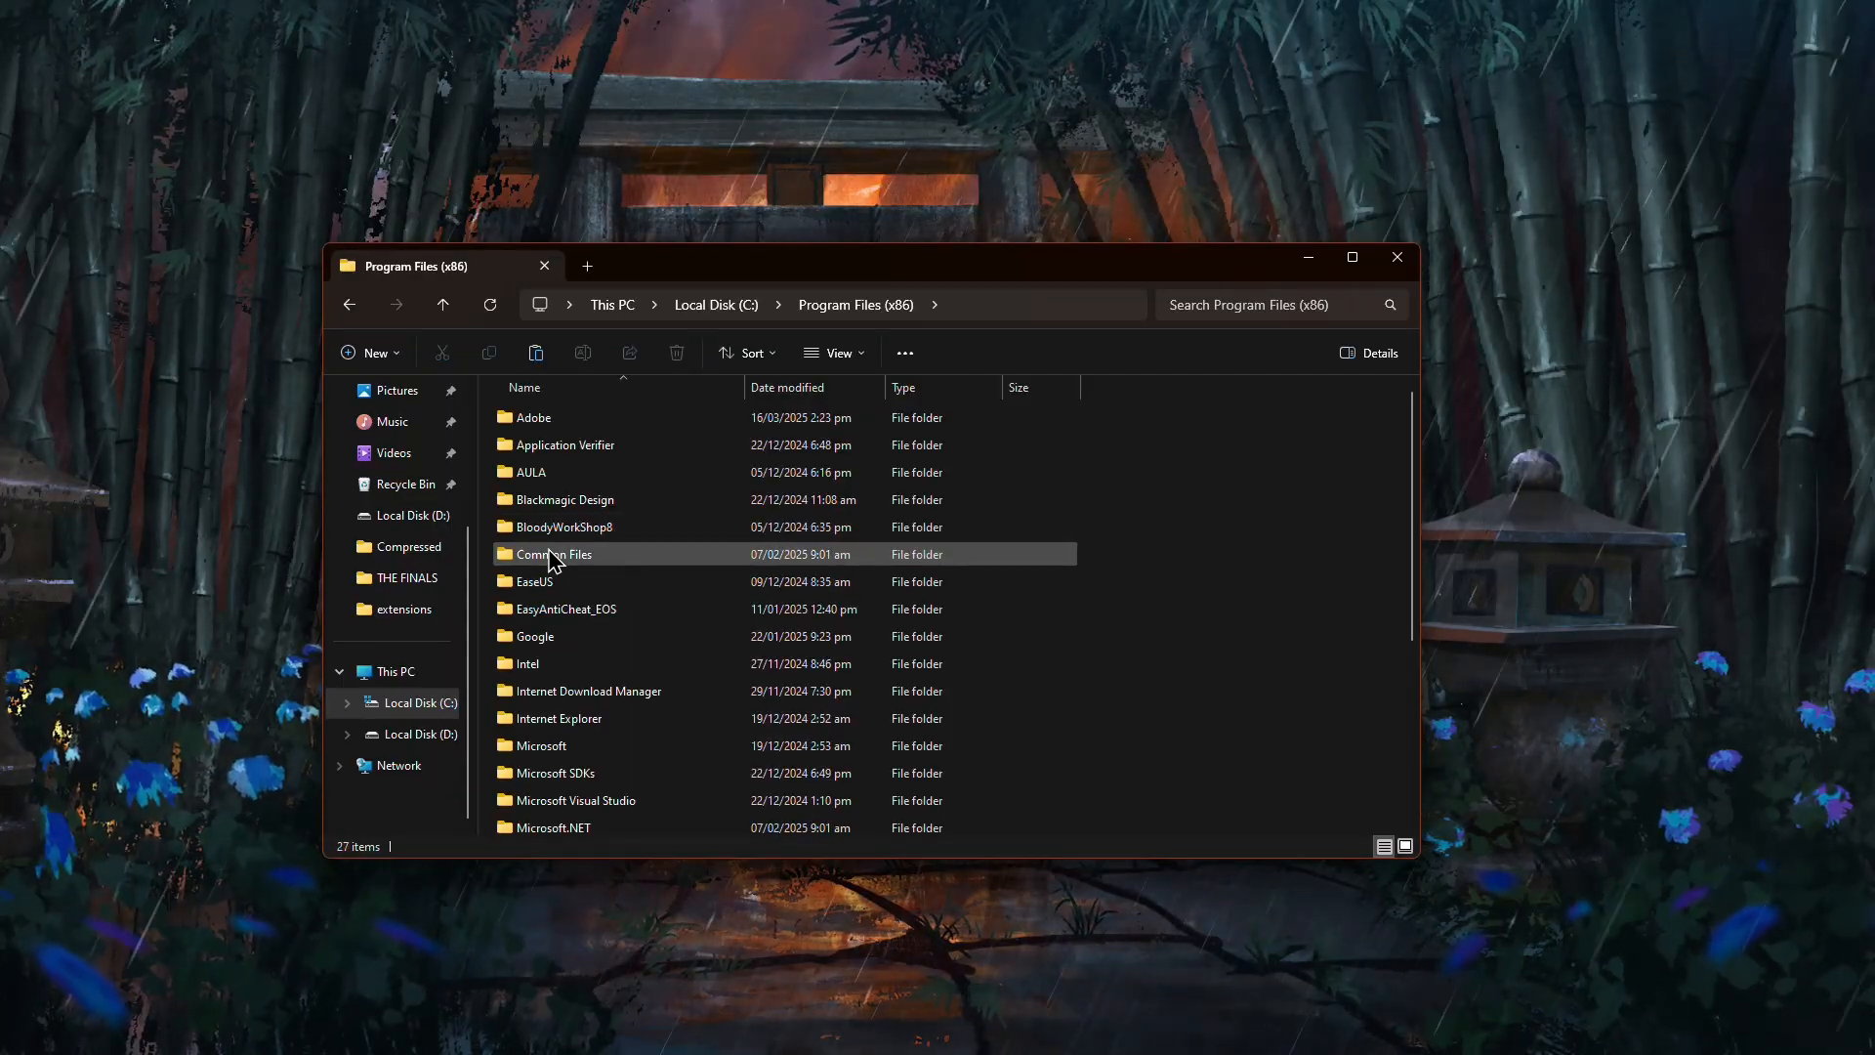
double_click(553, 552)
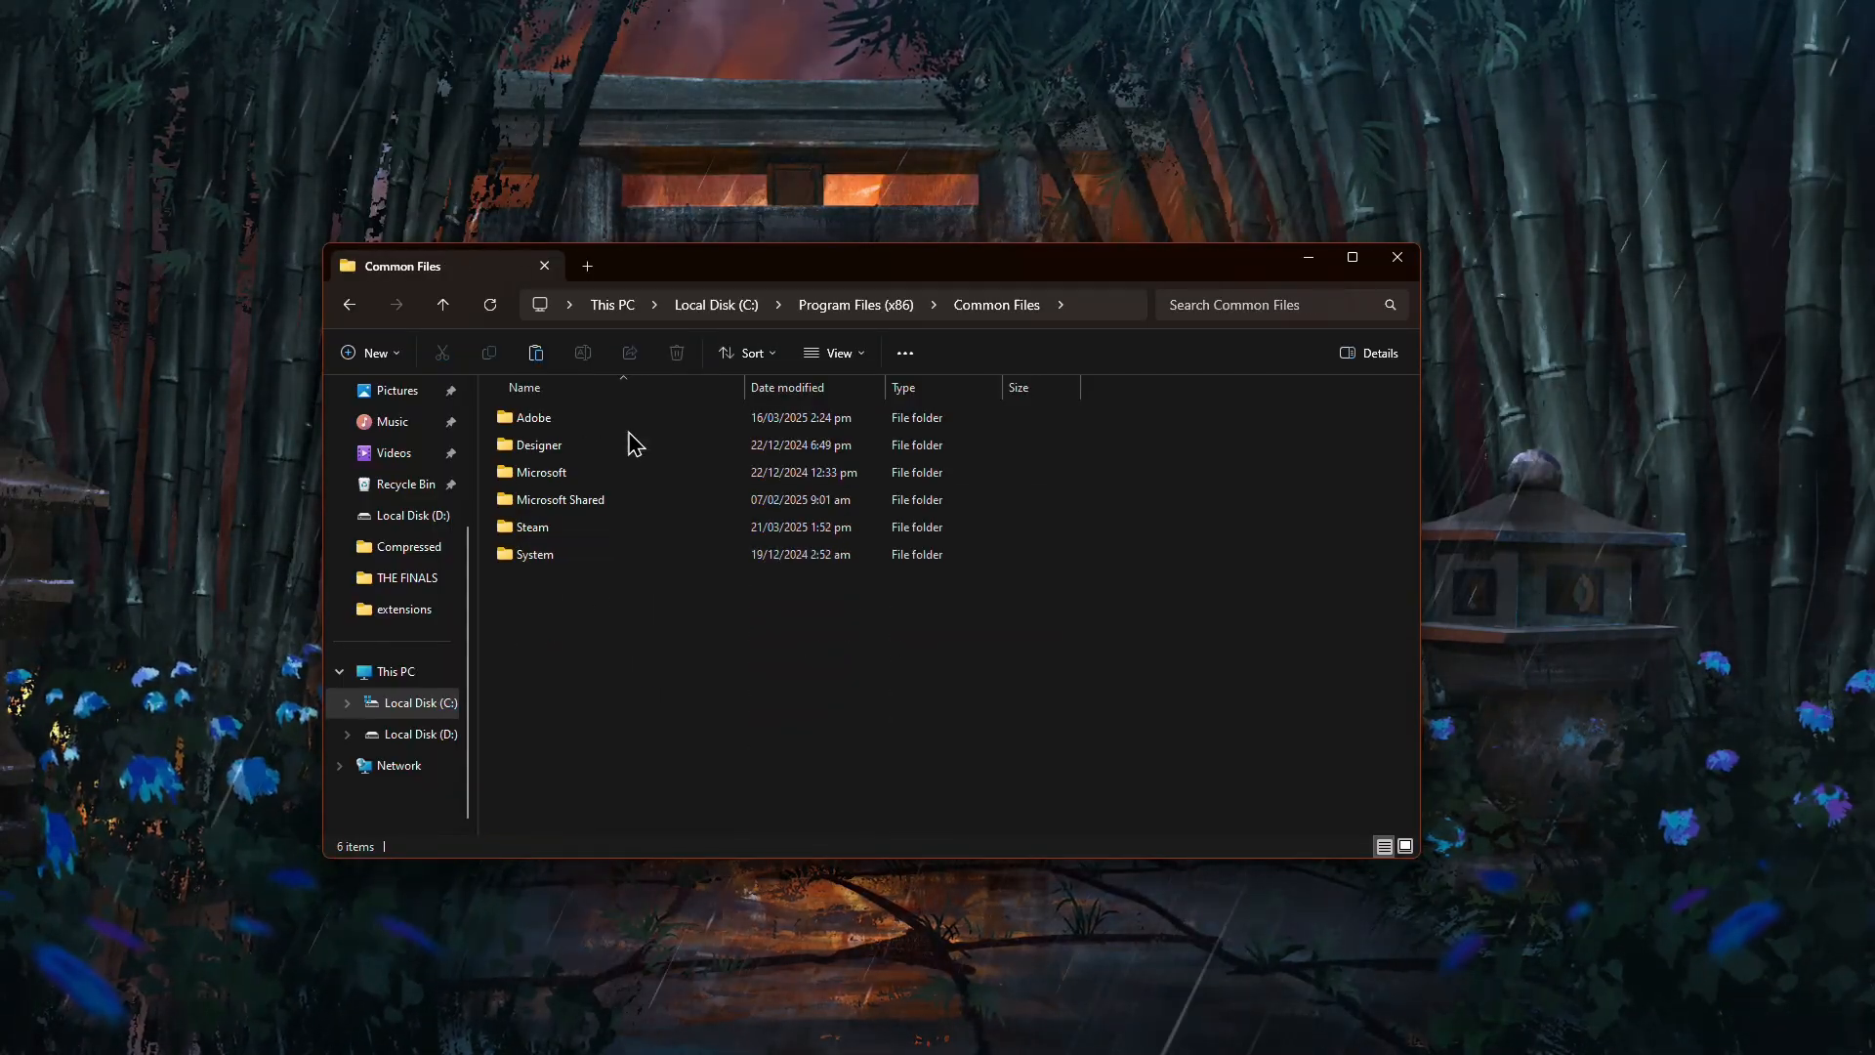
double_click(533, 416)
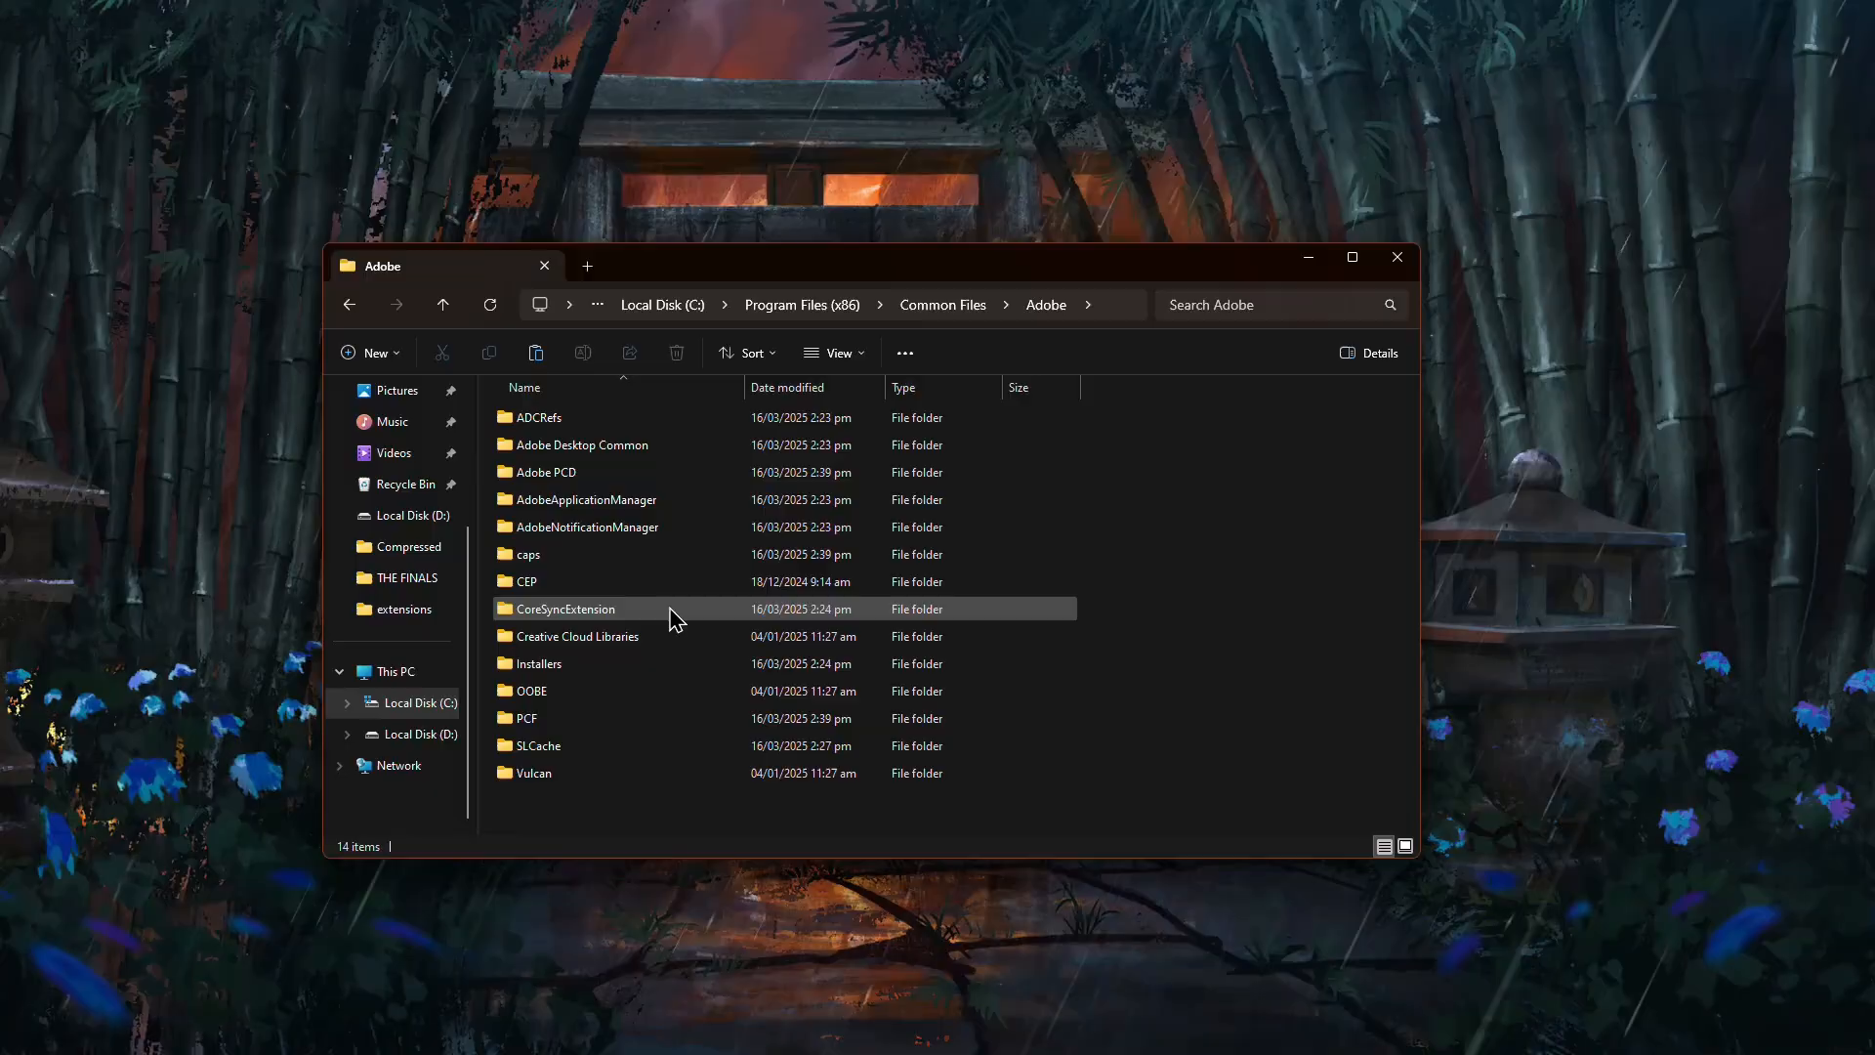
double_click(523, 582)
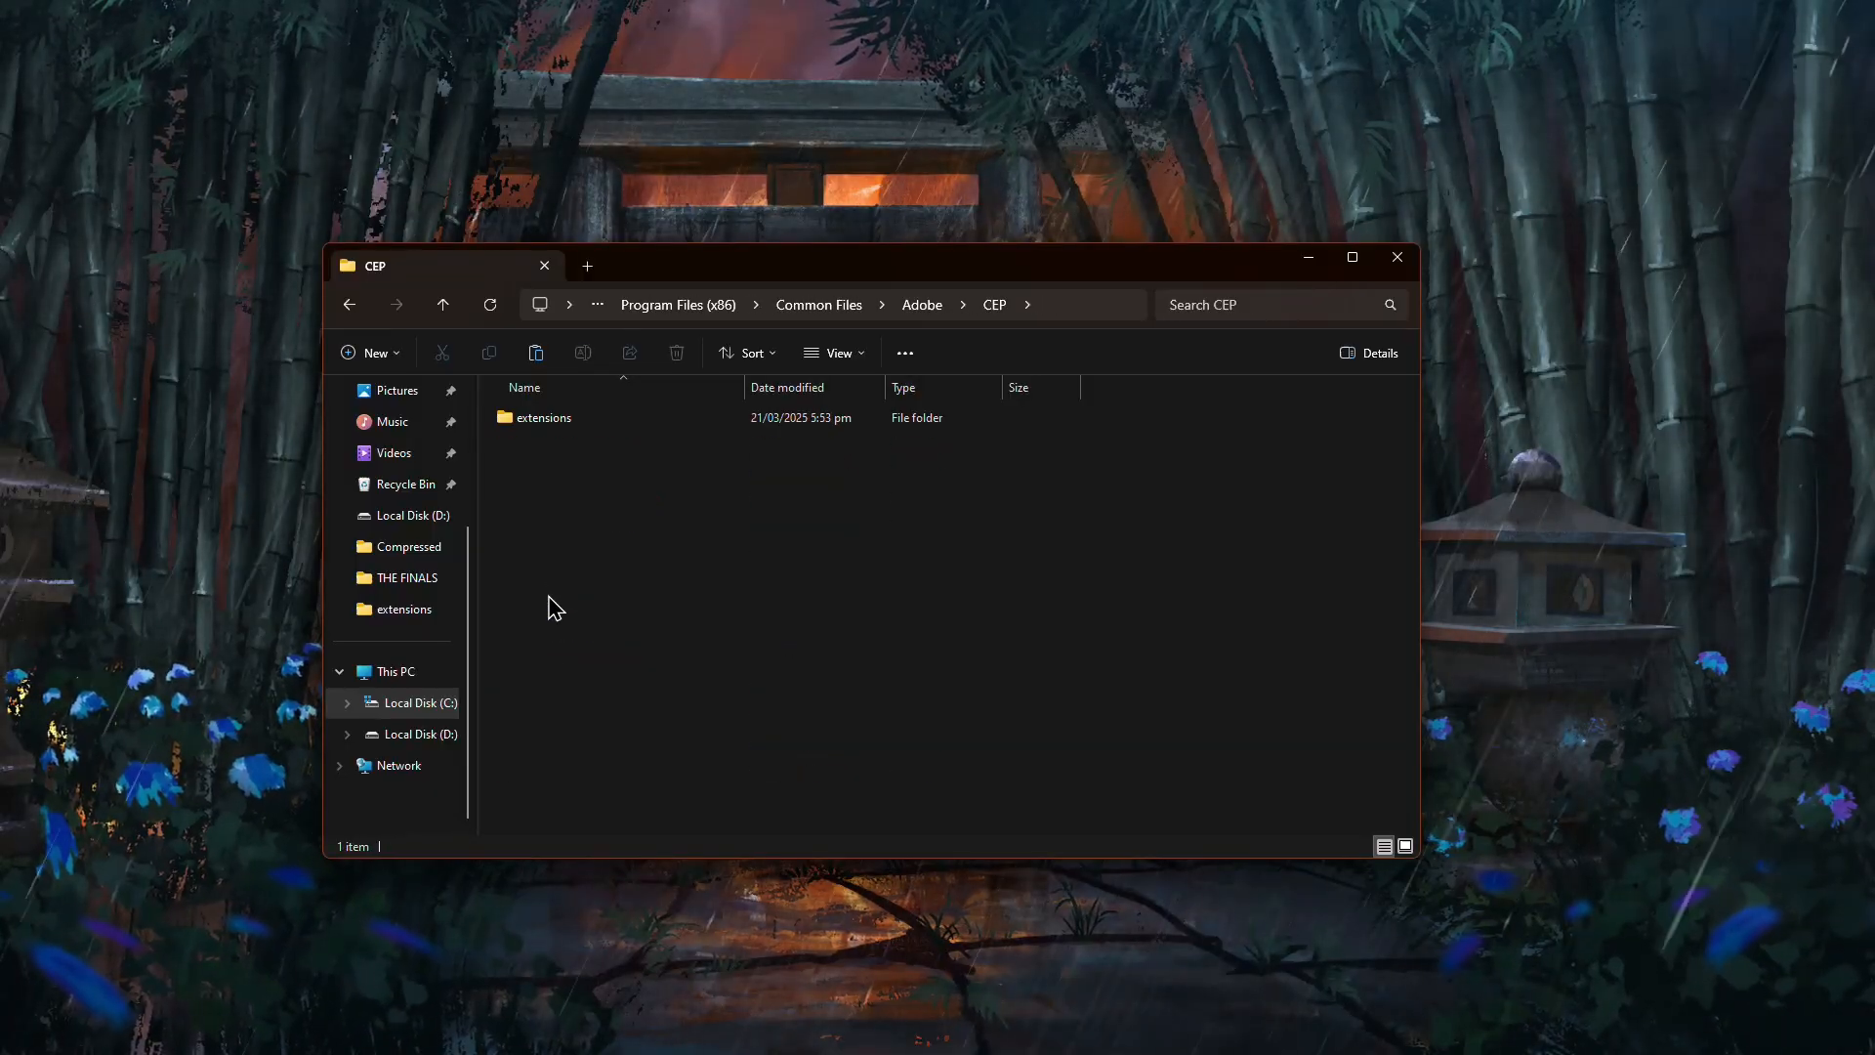
mouse_move(560, 515)
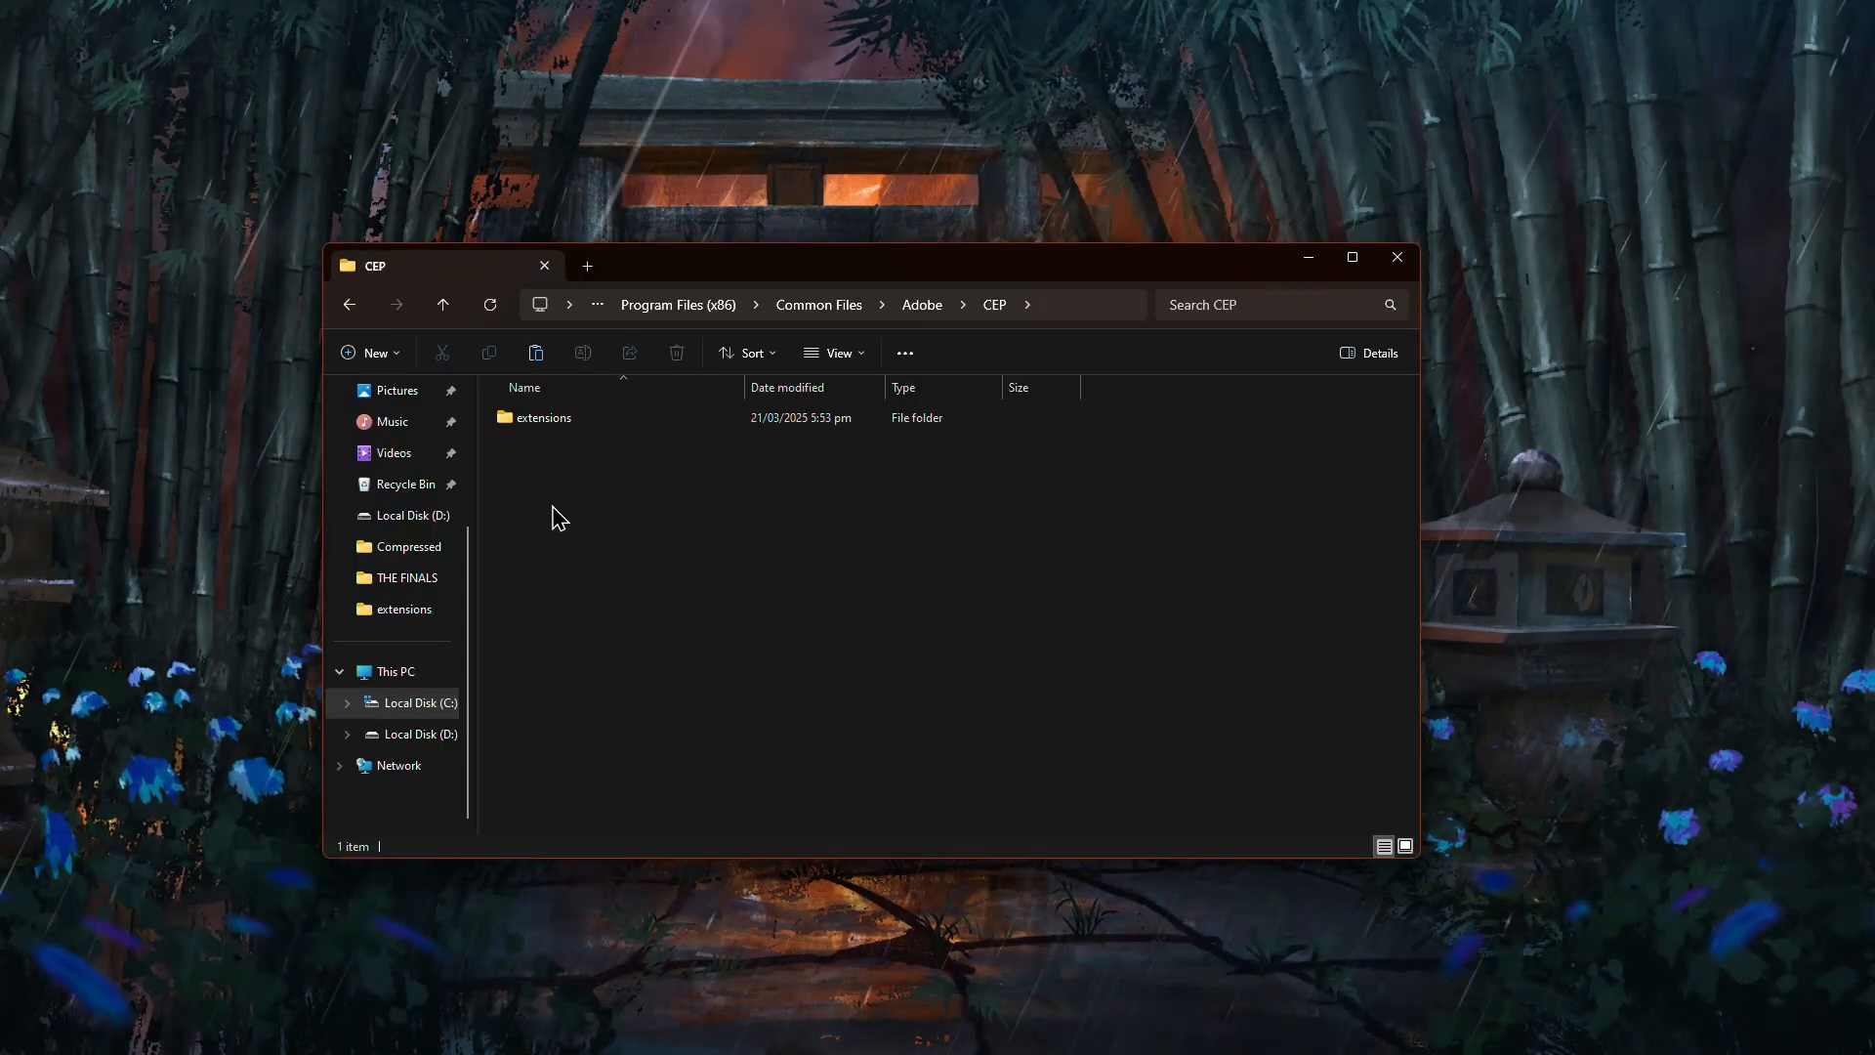
double_click(543, 418)
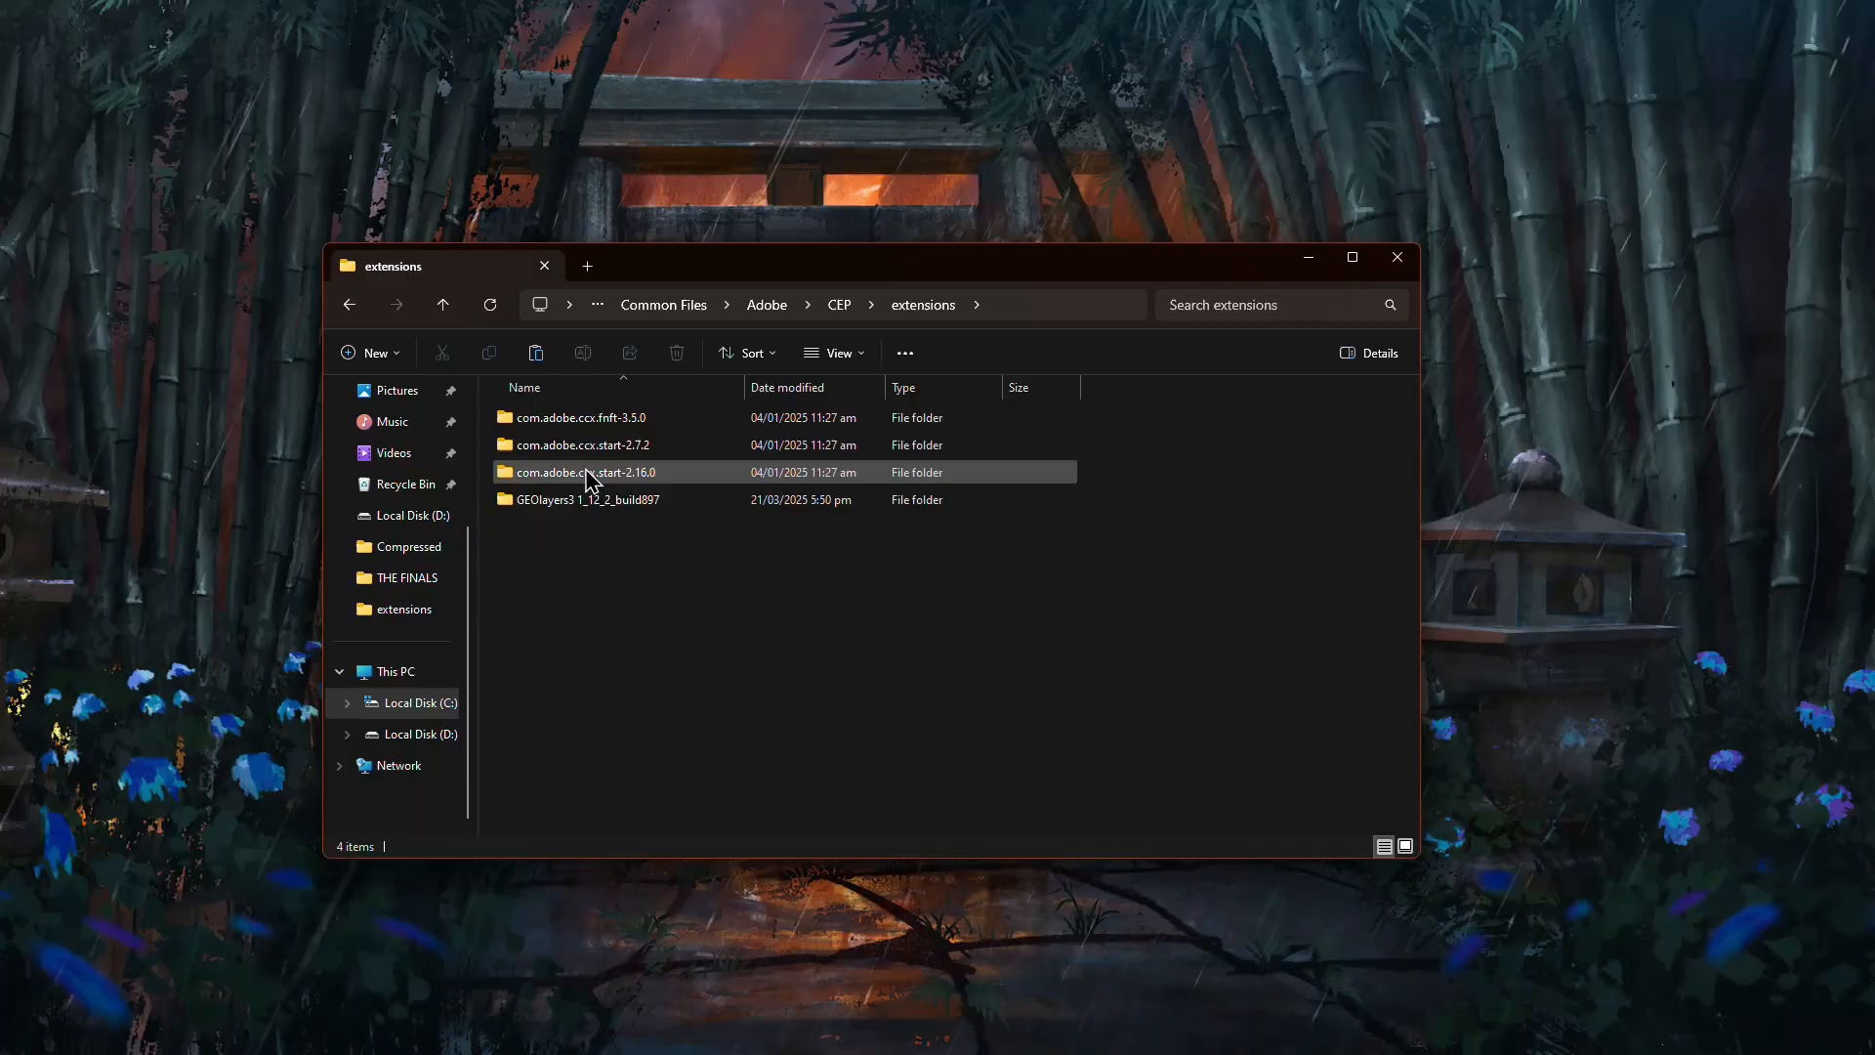
click(584, 498)
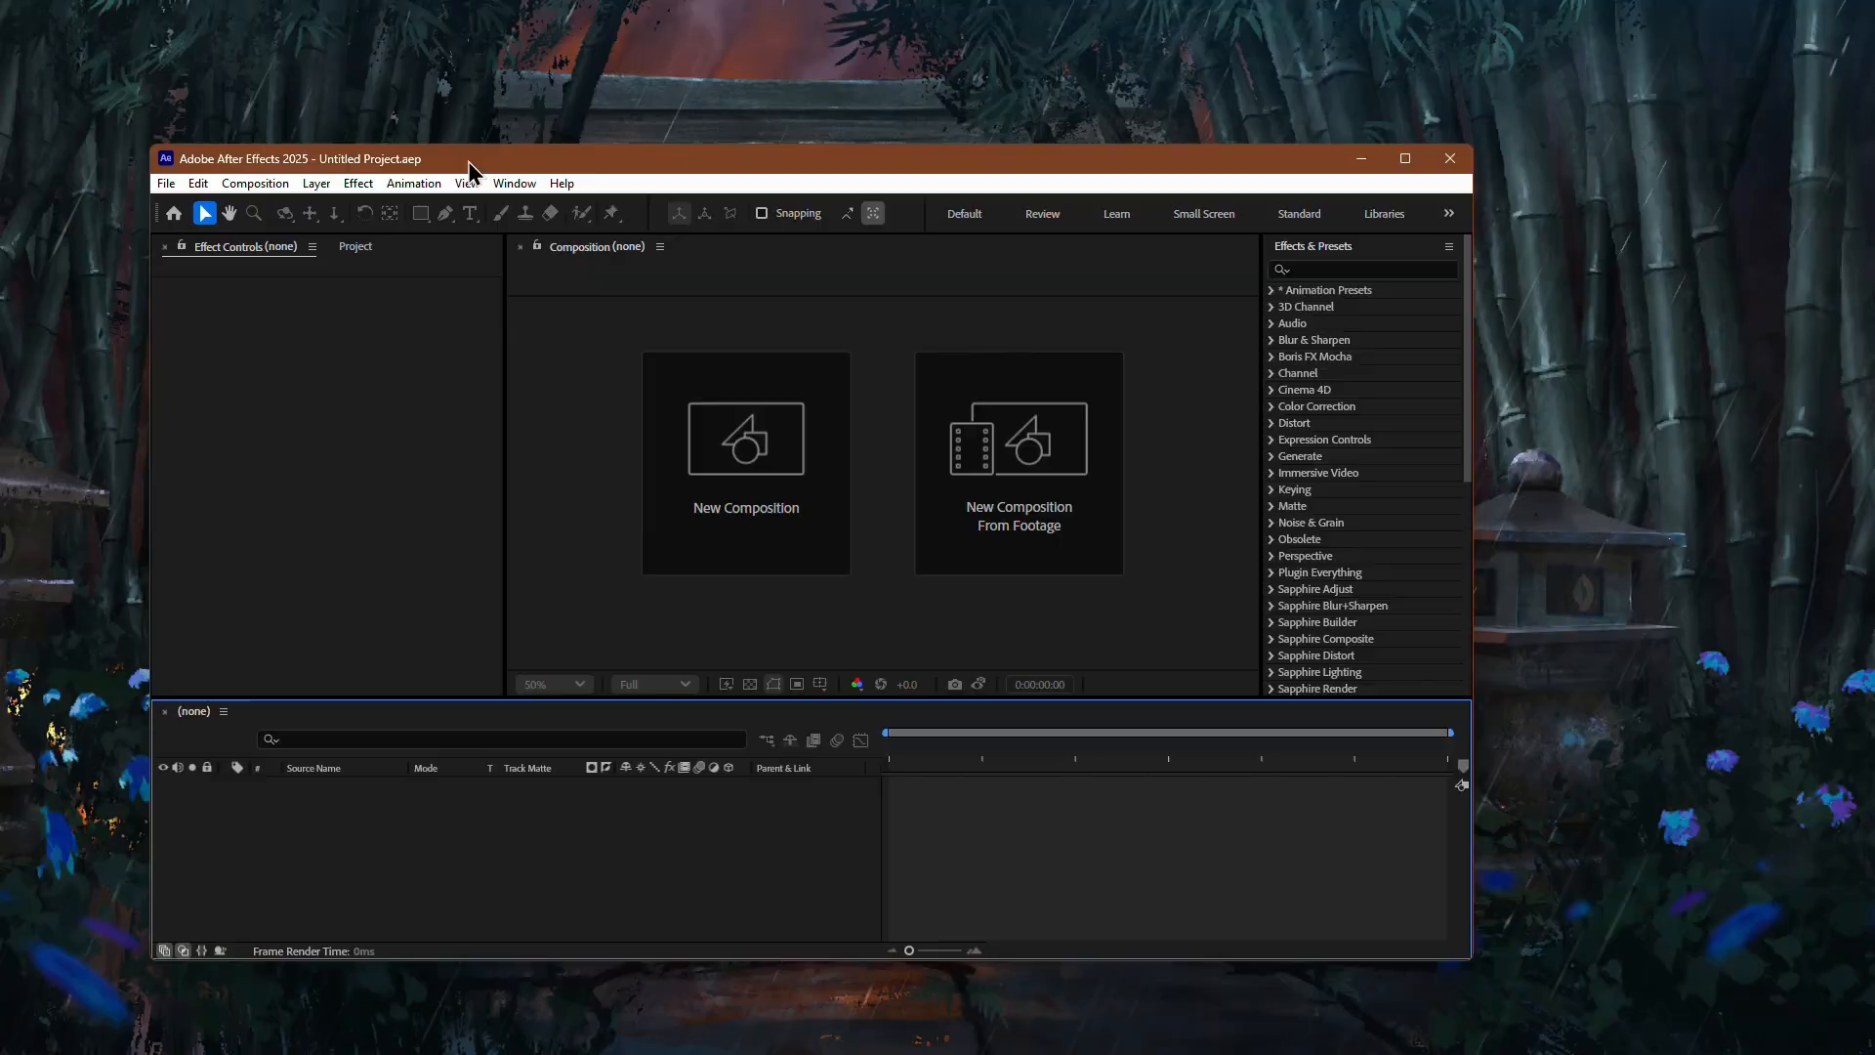
click(513, 183)
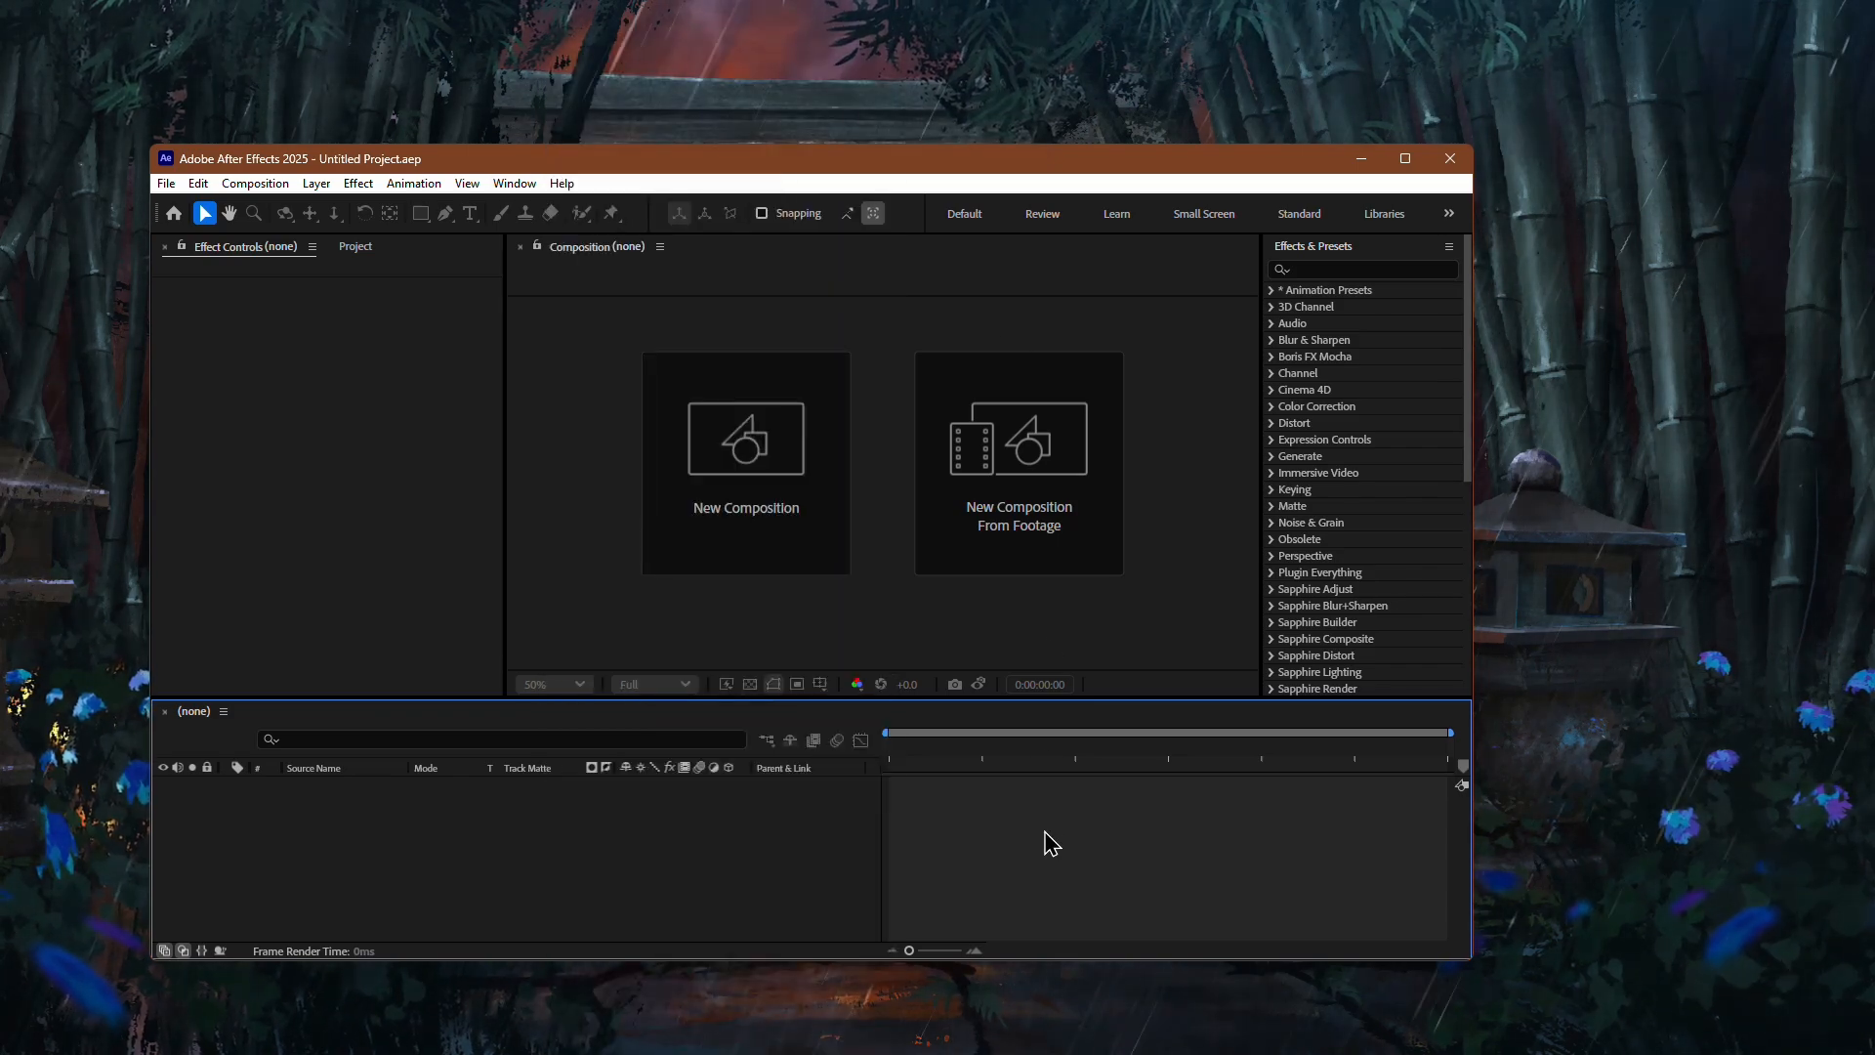
mouse_move(1080, 834)
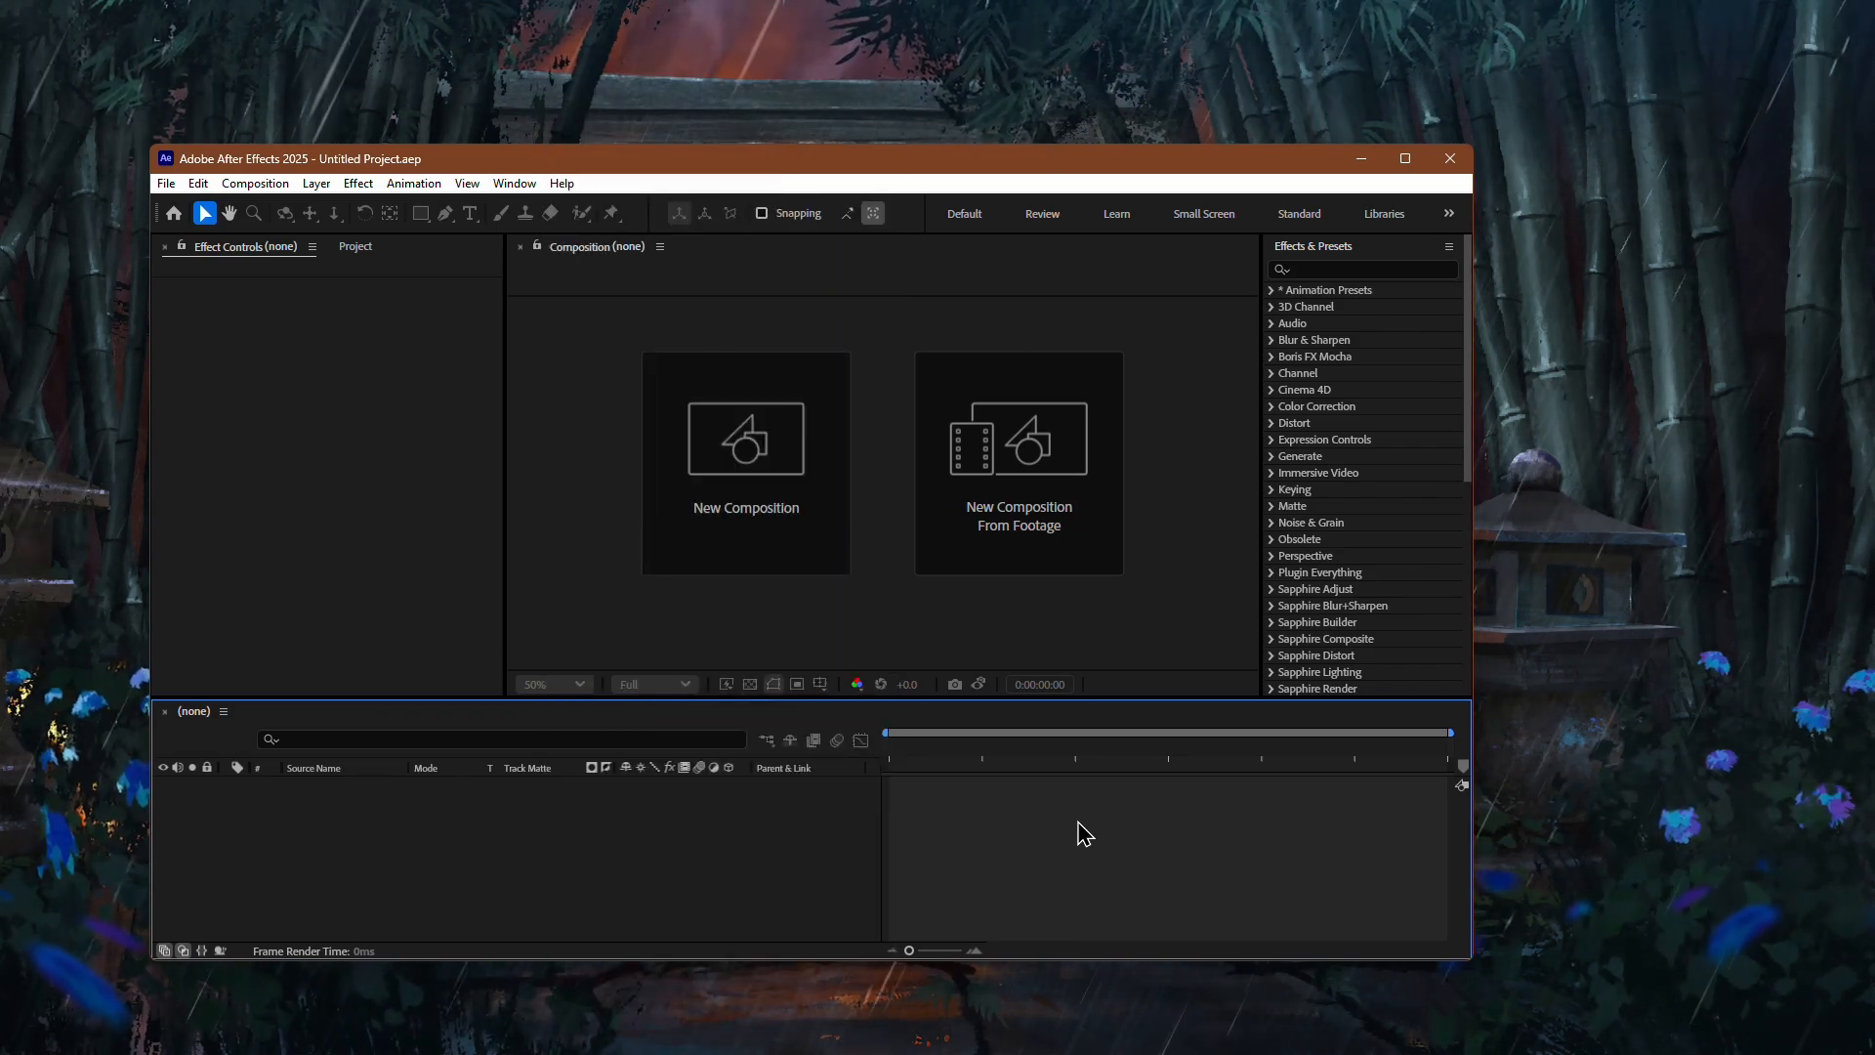